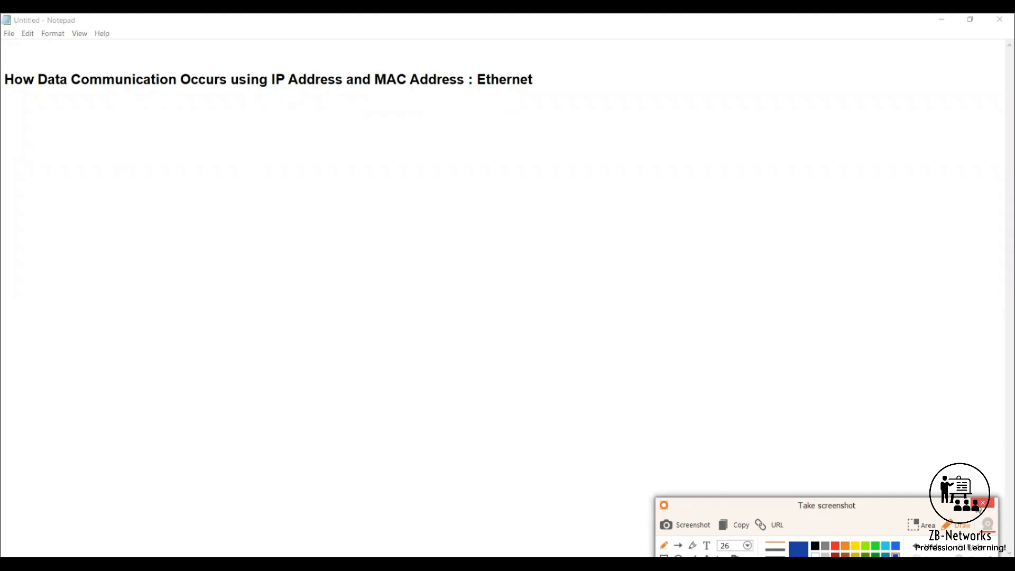
Launch Cisco Packet Tracer from the Start menu by searching 'cisco'
click(981, 503)
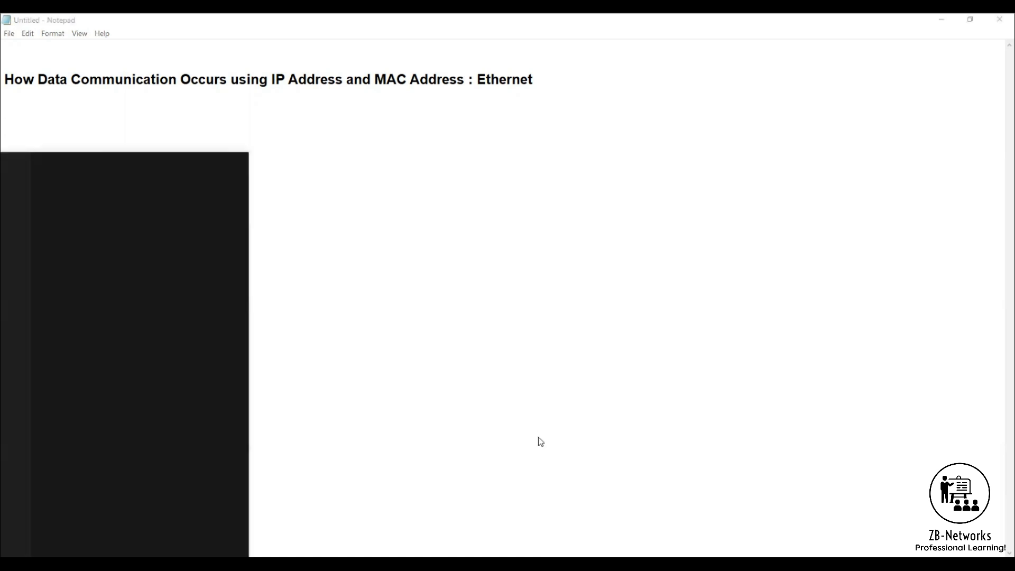
text(cisco)
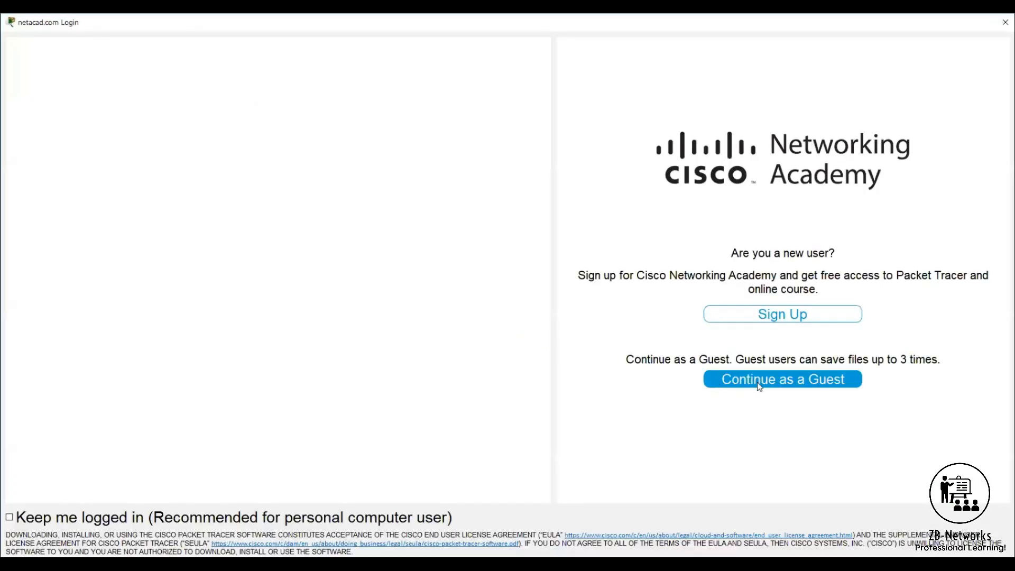
Continue as a guest and confirm guest access to reach the empty workspace
click(782, 378)
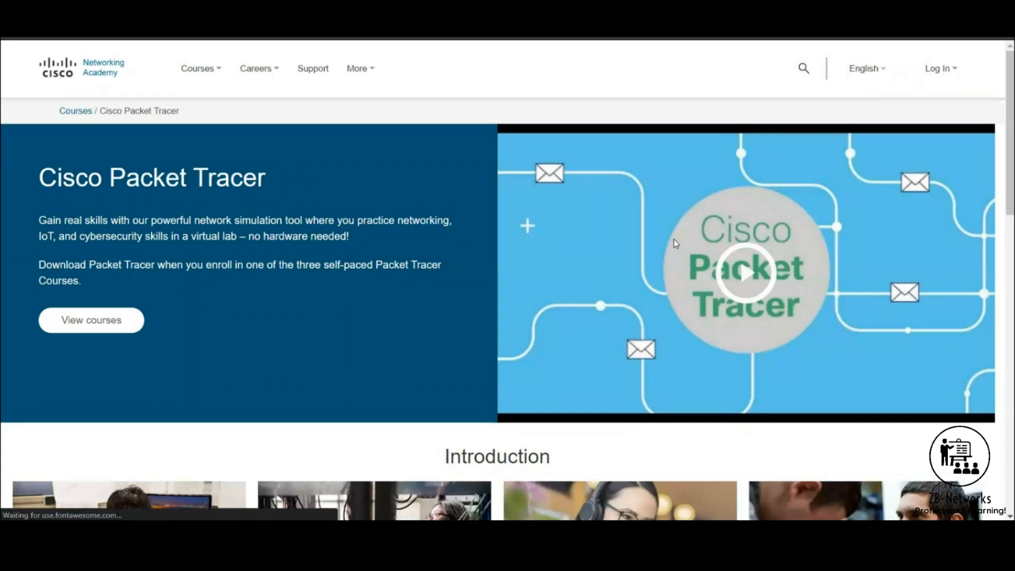
scroll(down, 3)
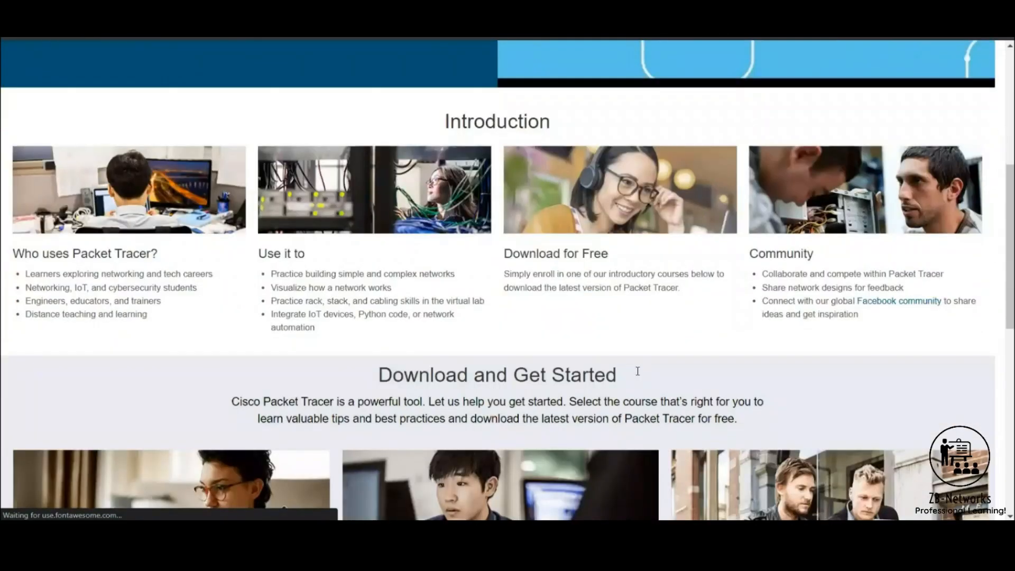
scroll(down, 3)
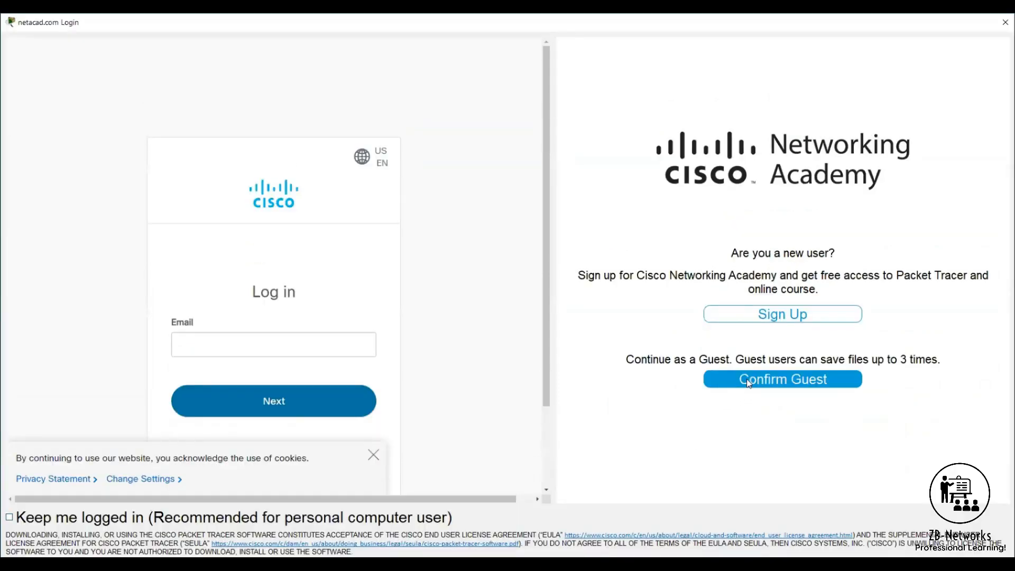
click(781, 378)
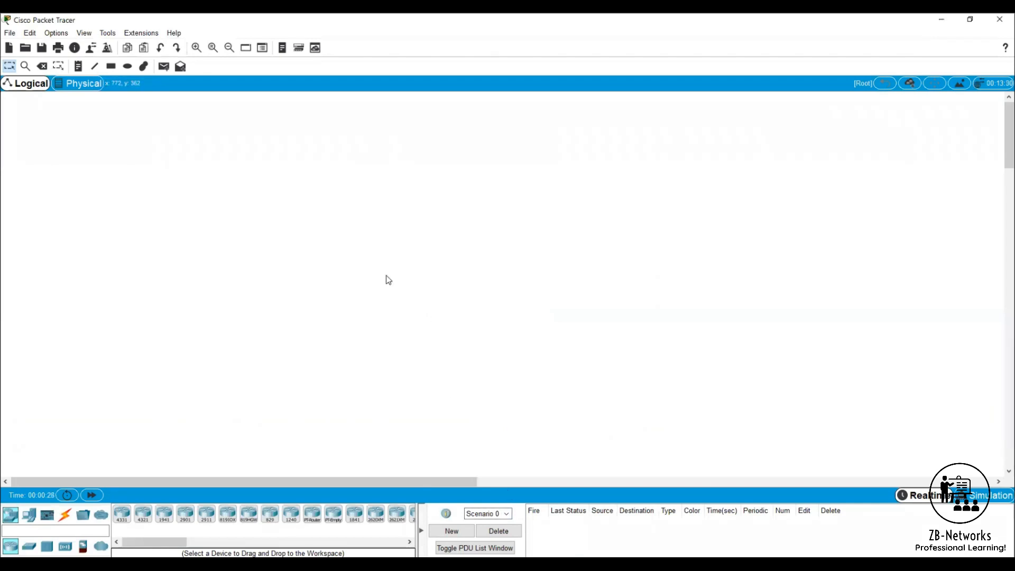
mouse_move(512, 209)
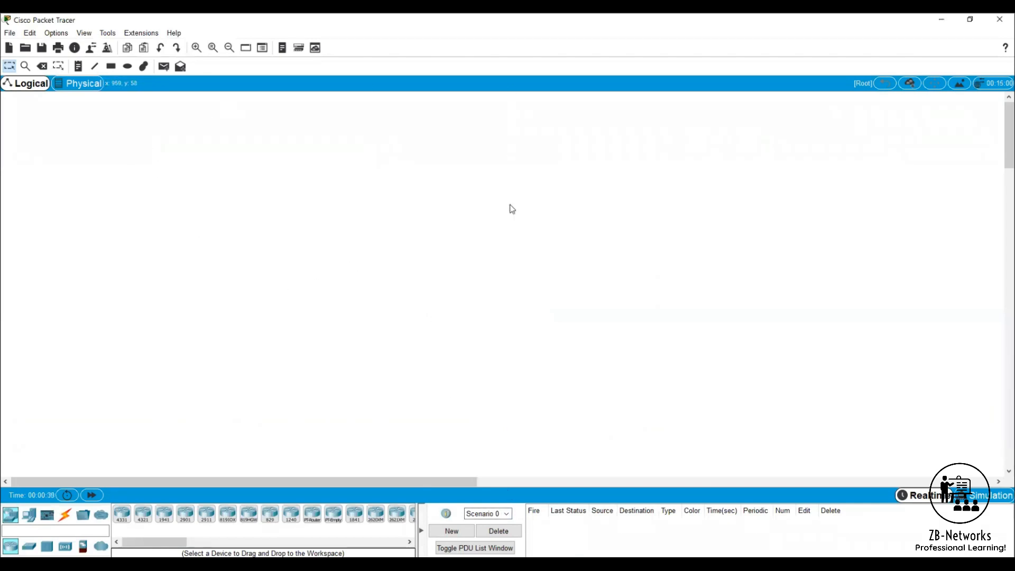
mouse_move(514, 273)
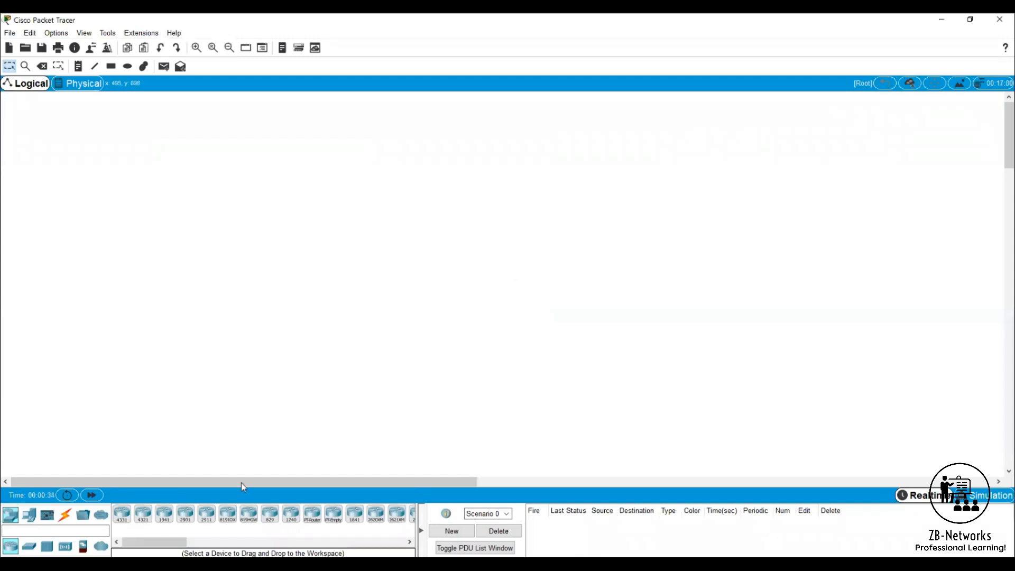
mouse_move(10, 515)
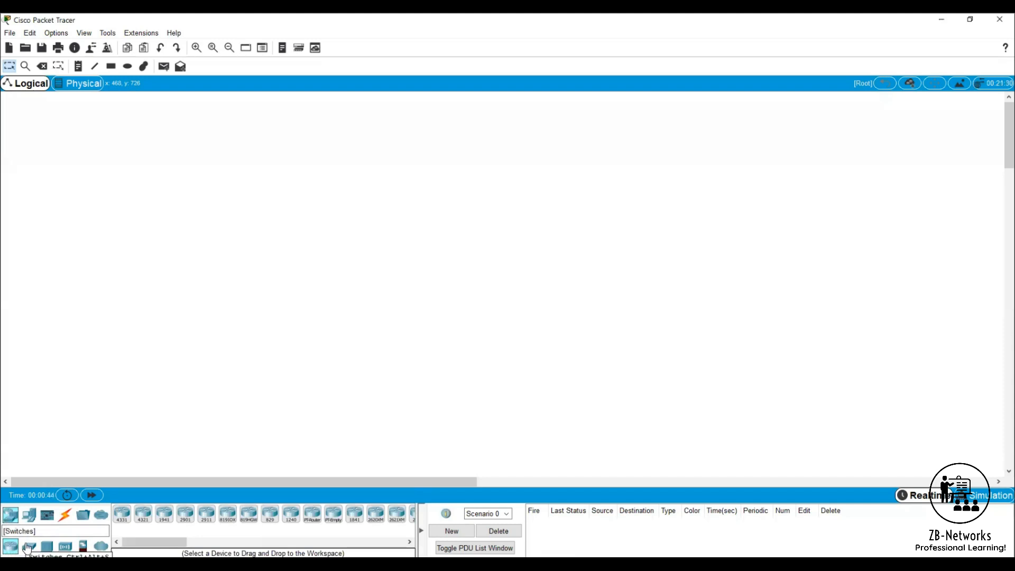
Browse hubs, security appliances, cable types and multiuser connections, ending on End Devices
click(29, 546)
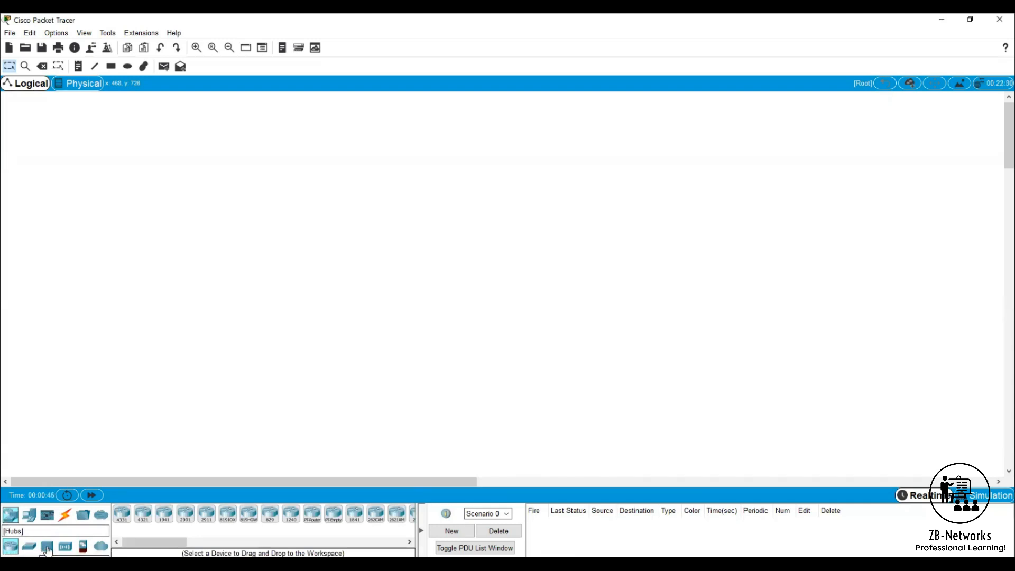
click(83, 547)
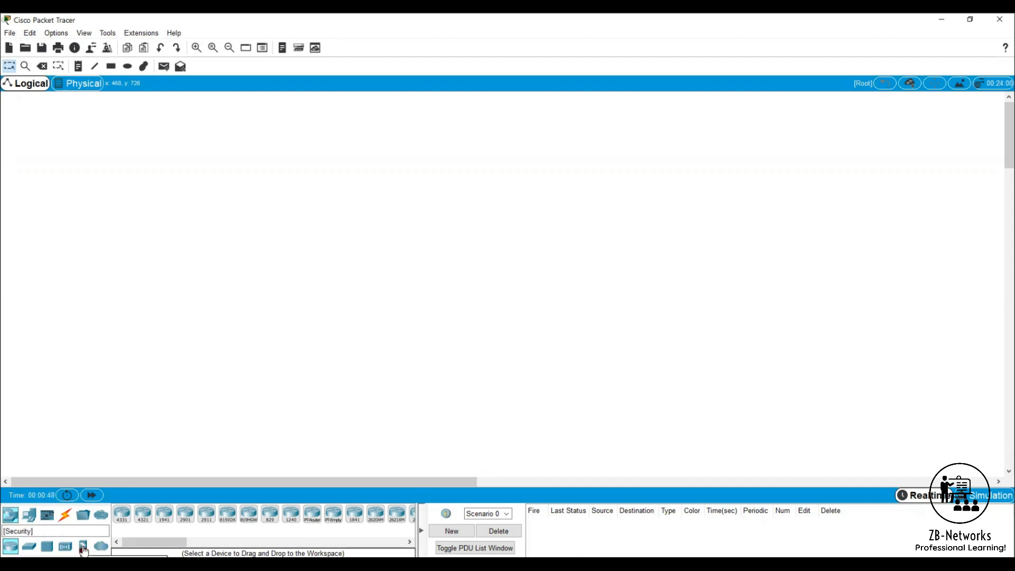
click(102, 547)
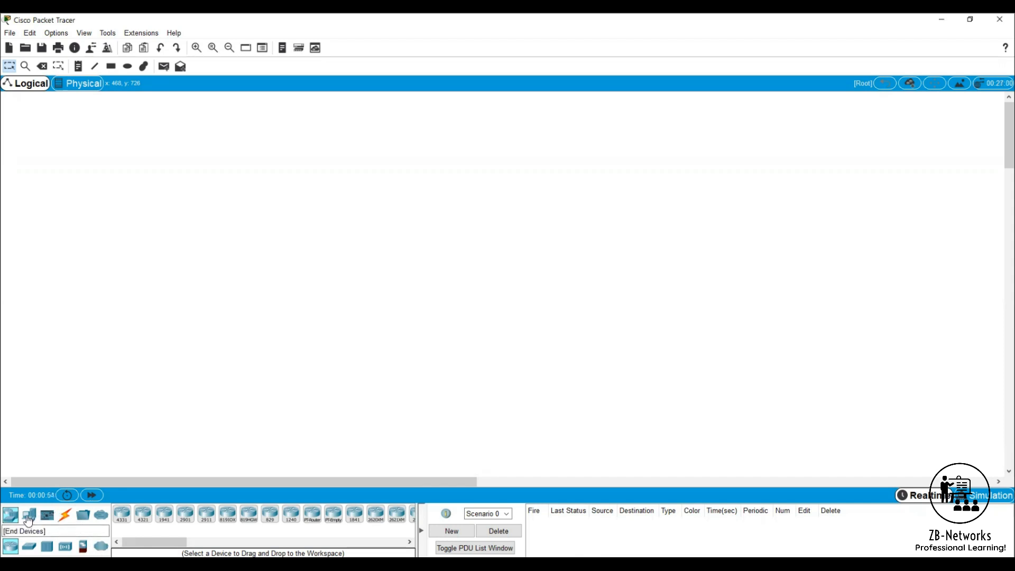
click(29, 515)
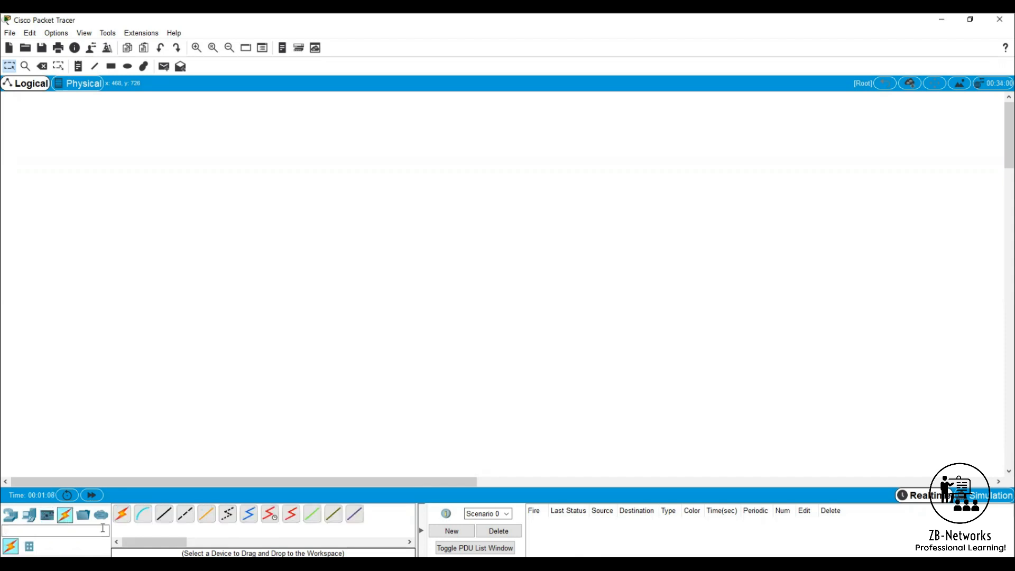
mouse_move(121, 513)
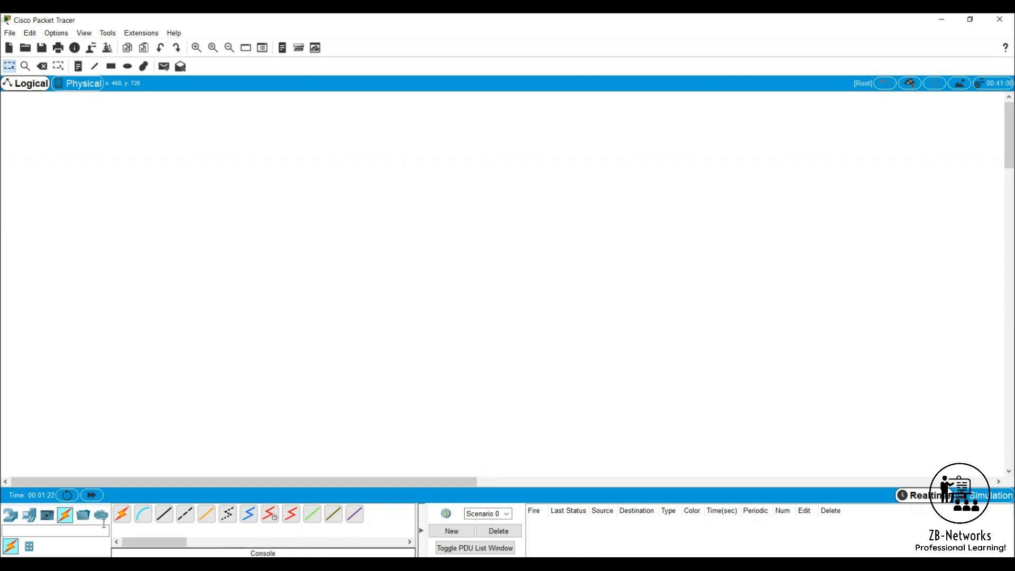
click(83, 515)
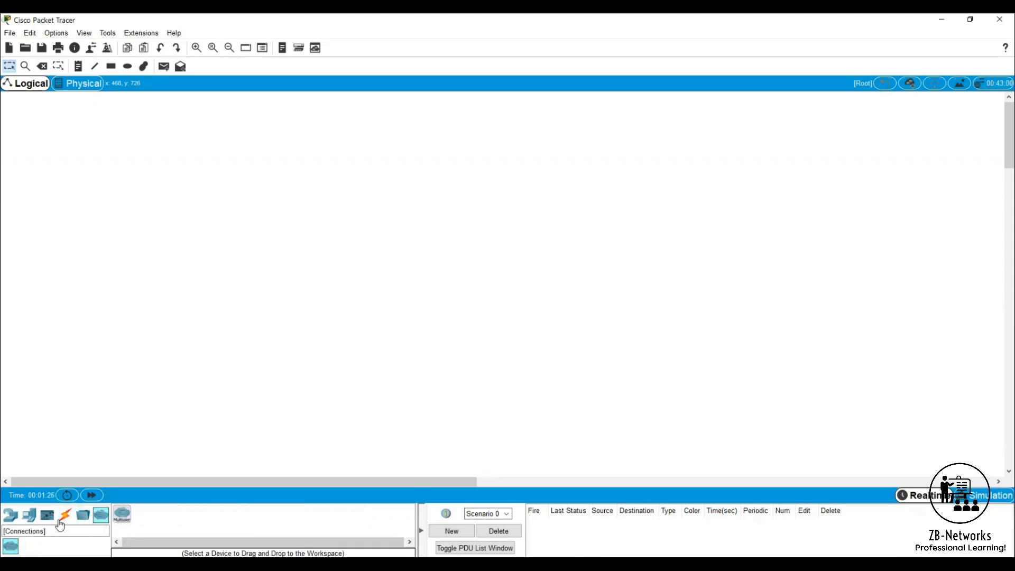
mouse_move(29, 515)
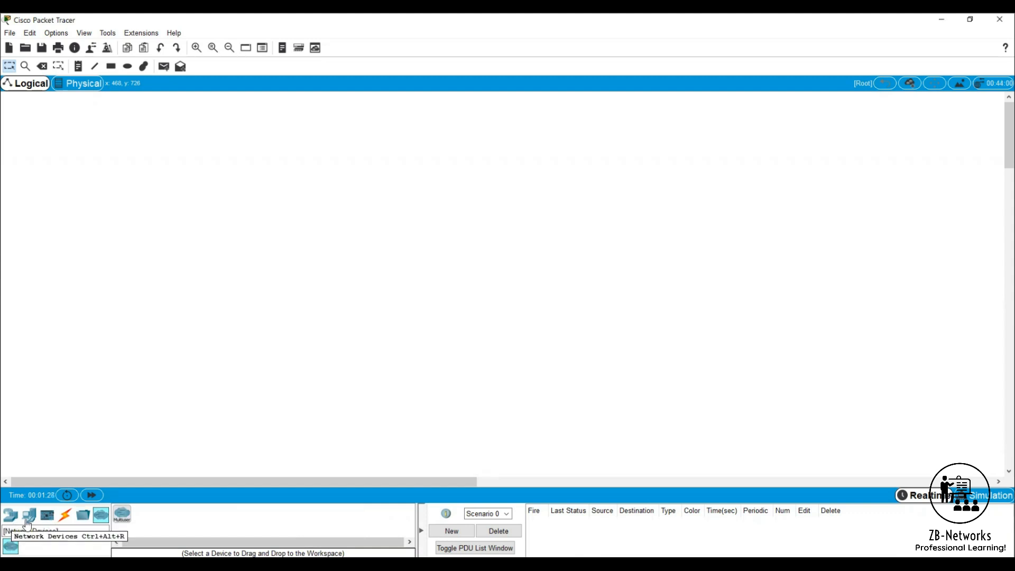
click(28, 514)
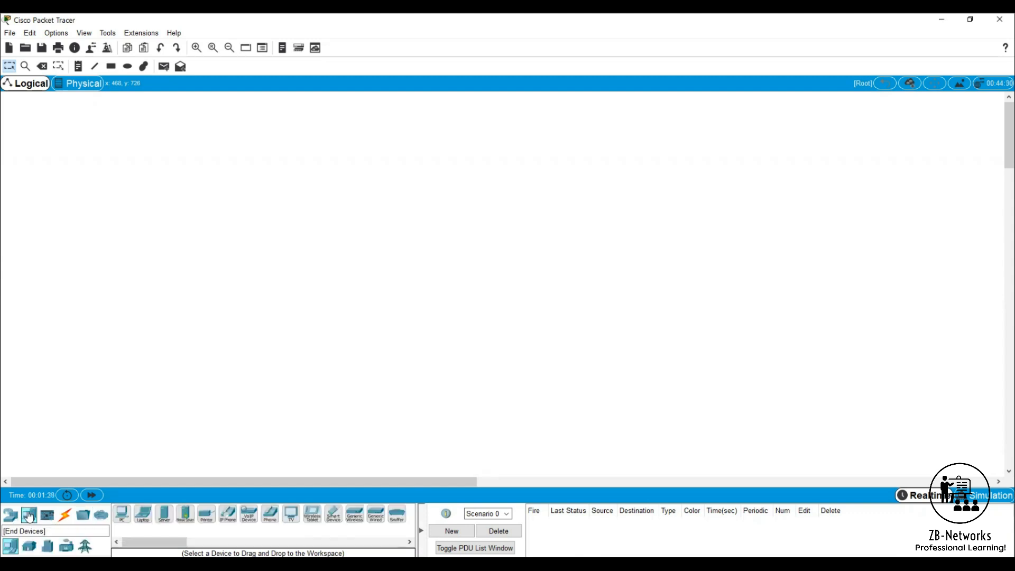
Place two generic PCs, PC0 and PC1, side by side on the canvas
click(121, 514)
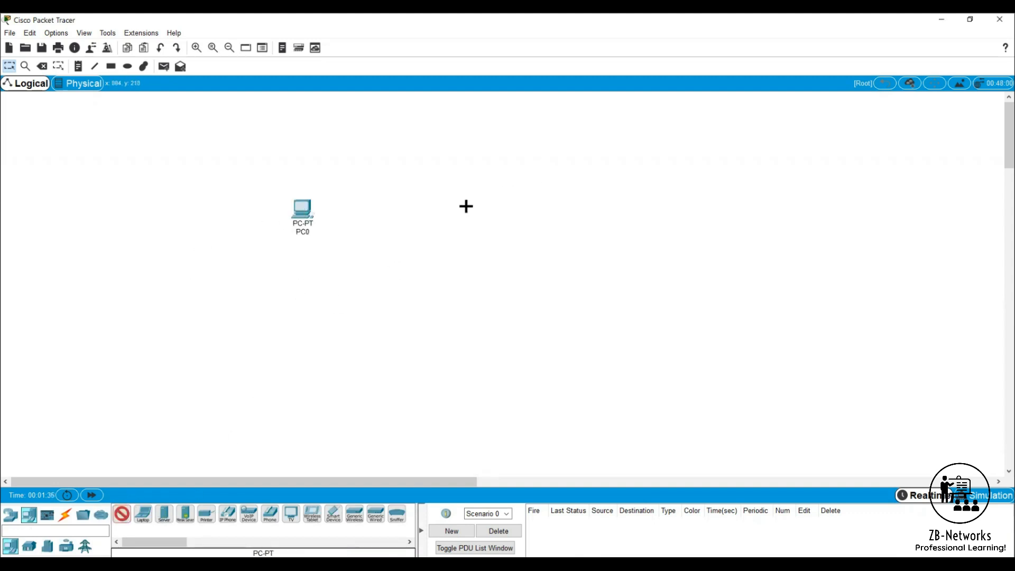
click(467, 207)
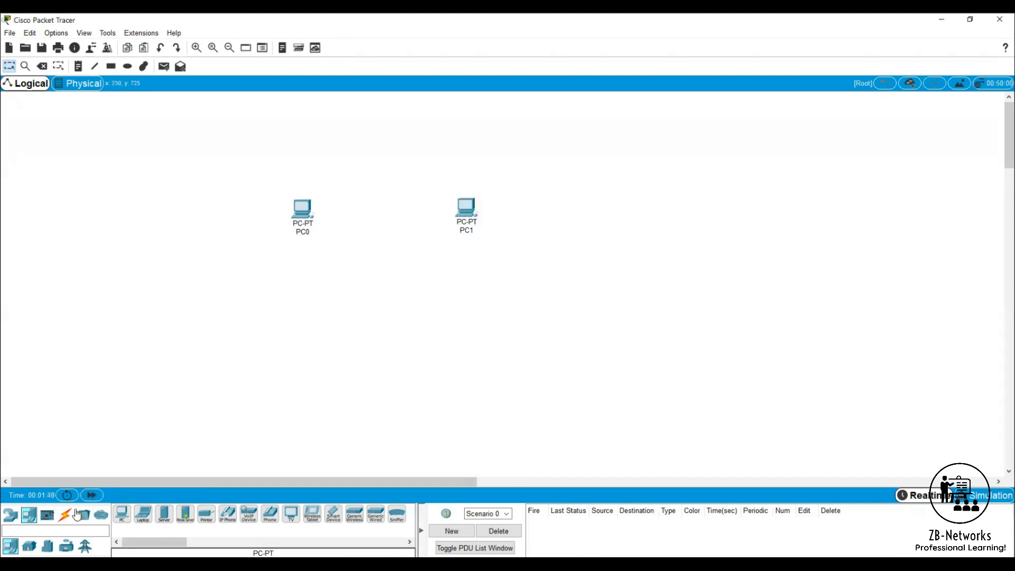
click(64, 515)
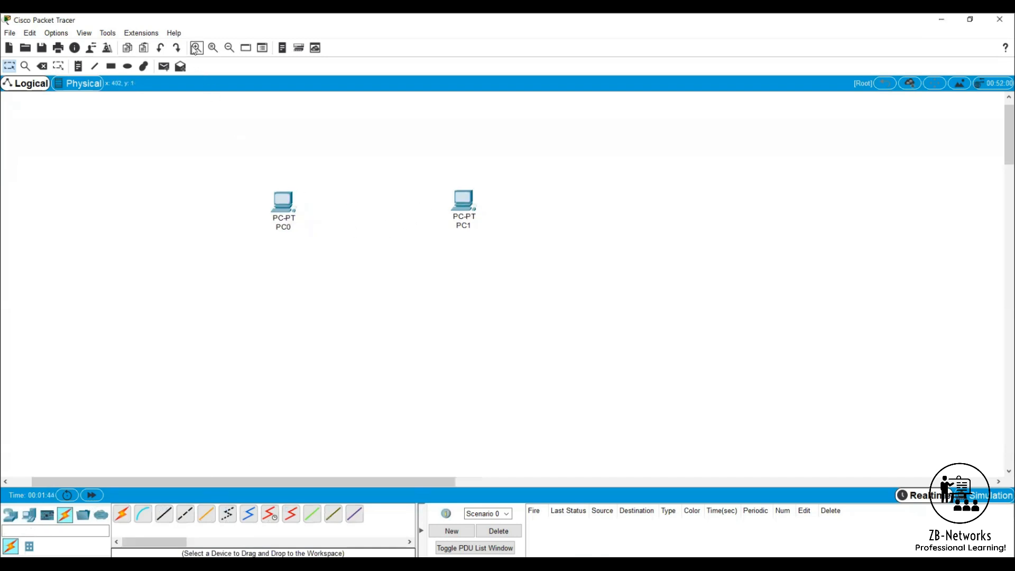
Connect PC0's FastEthernet0 to PC1's FastEthernet0 with a copper cross-over cable
drag(226, 481, 362, 489)
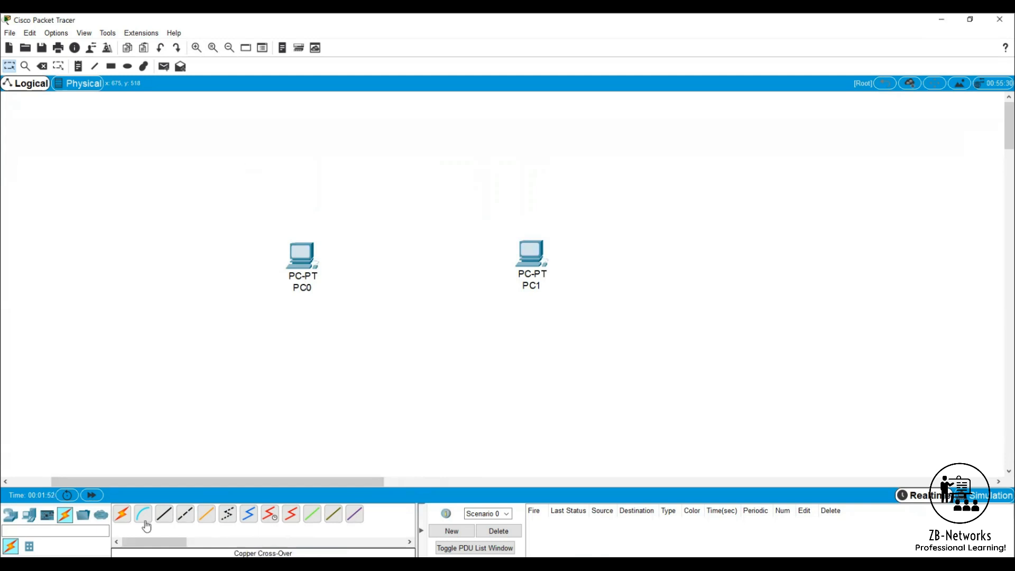
mouse_move(187, 519)
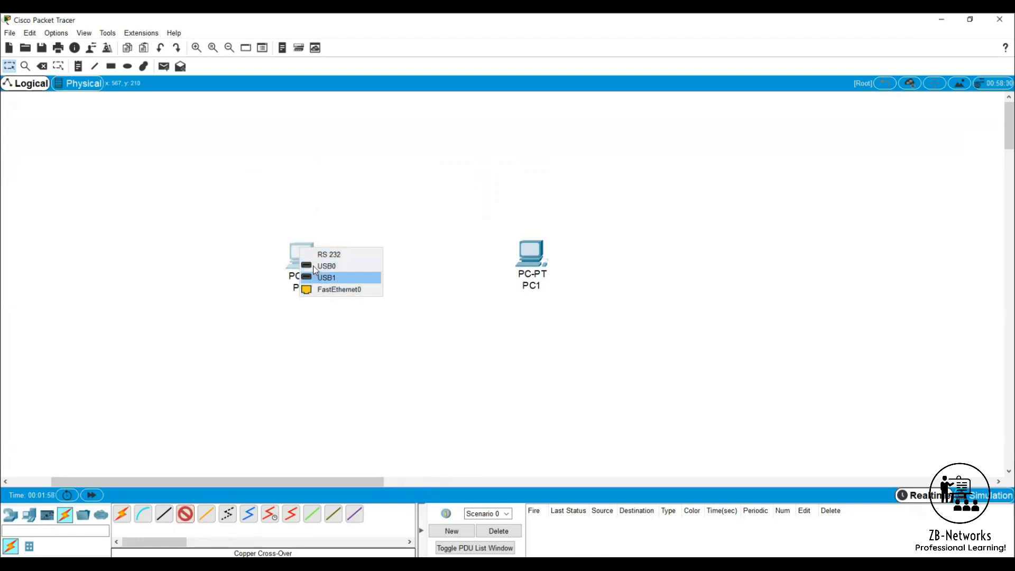
mouse_move(314, 289)
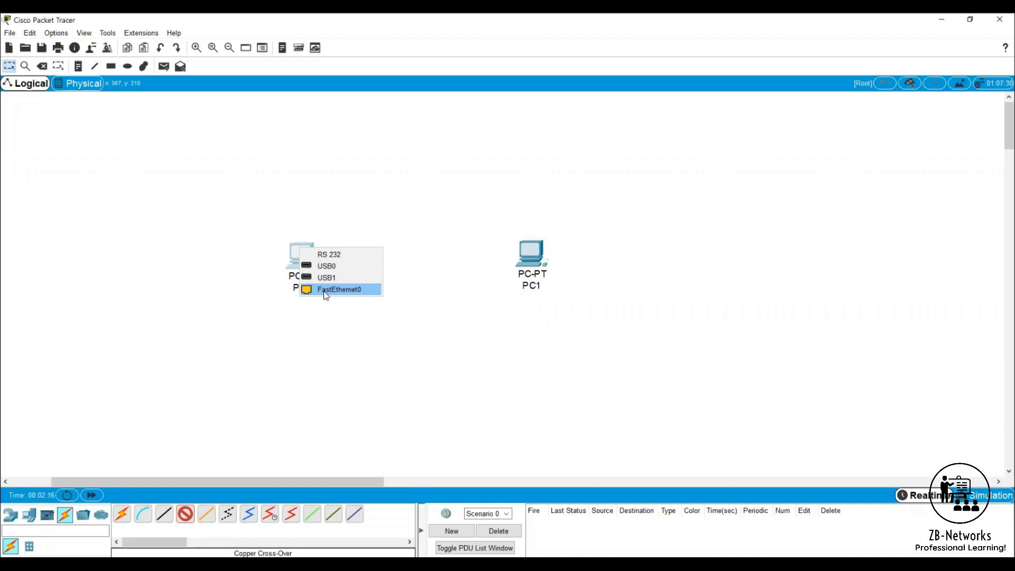
click(338, 290)
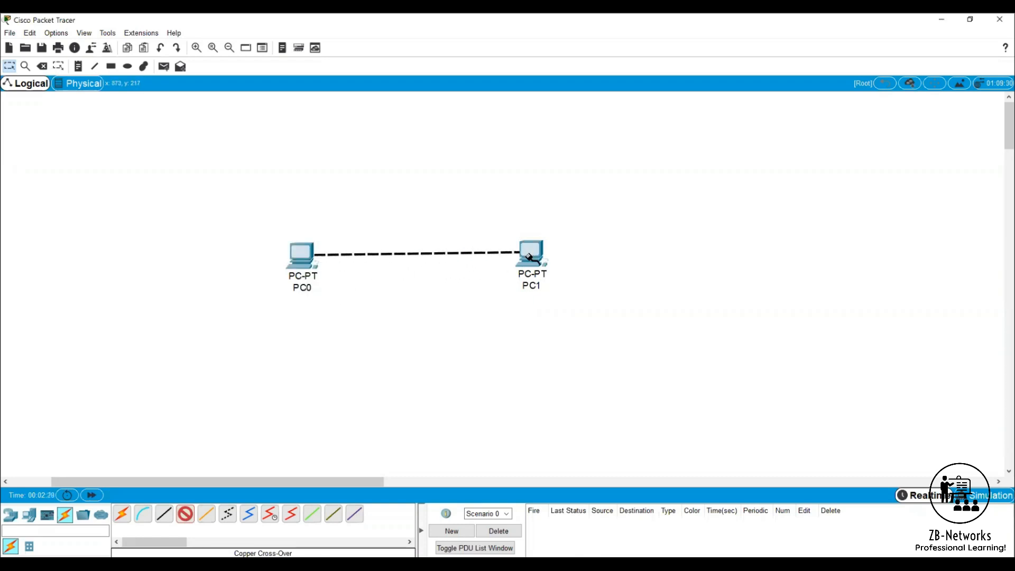
click(531, 255)
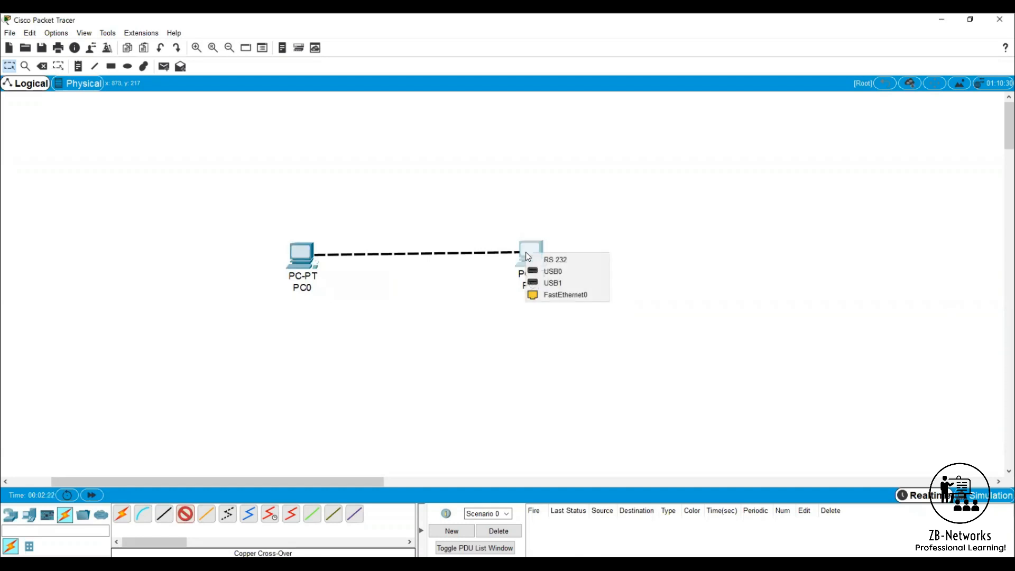
mouse_move(564, 295)
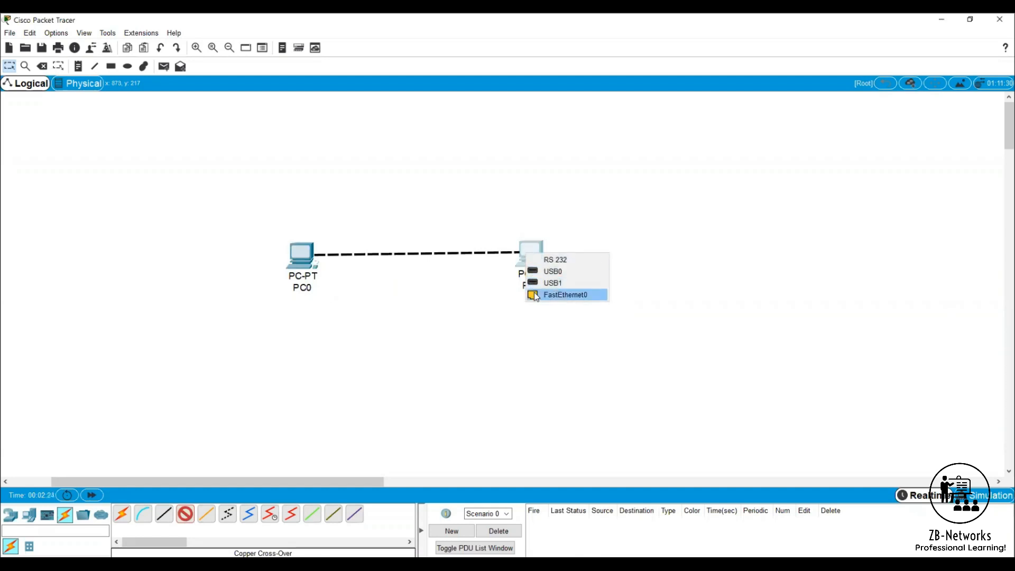
click(565, 295)
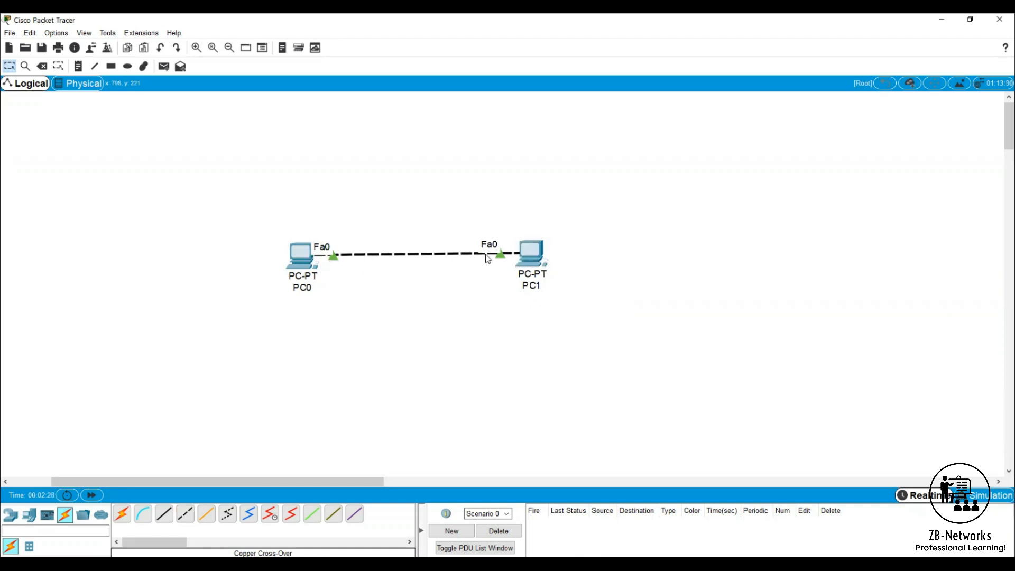
mouse_move(292, 255)
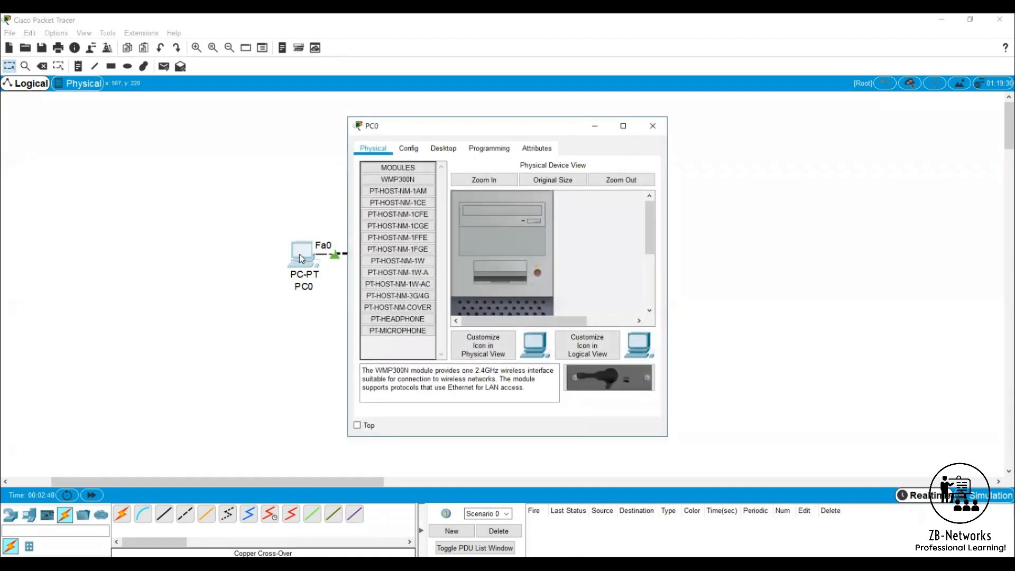
Set PC0's FastEthernet0 to static 10.1.1.1 / 255.0.0.0 with gateway and DNS left blank
click(443, 148)
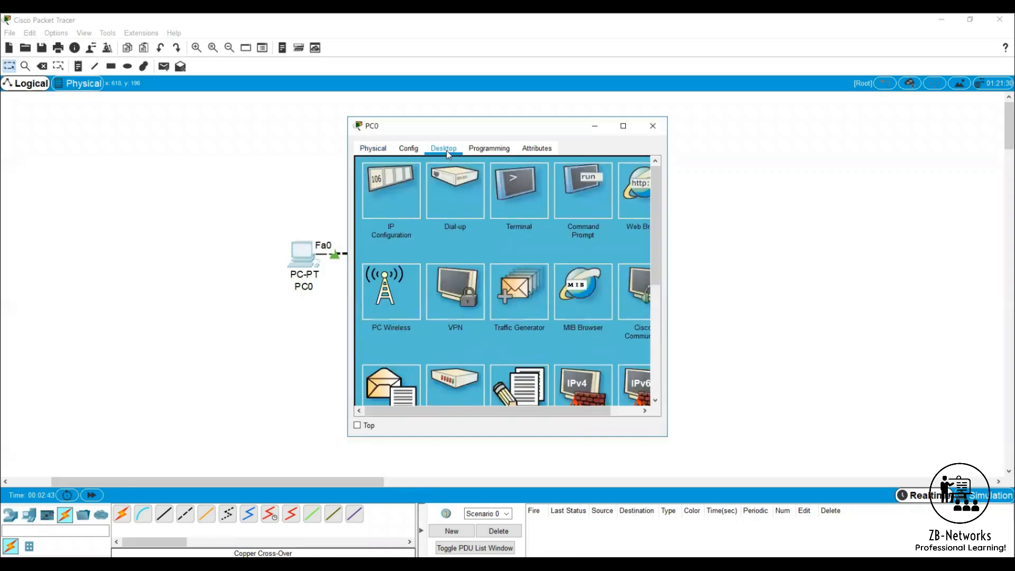
click(390, 189)
text(1.1.1.1)
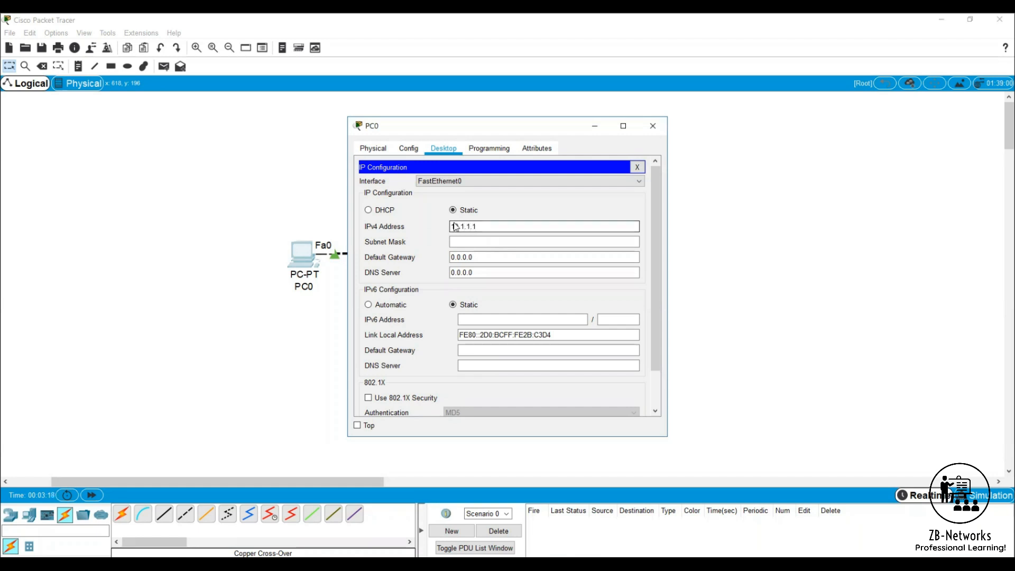
text(255.0.0.0)
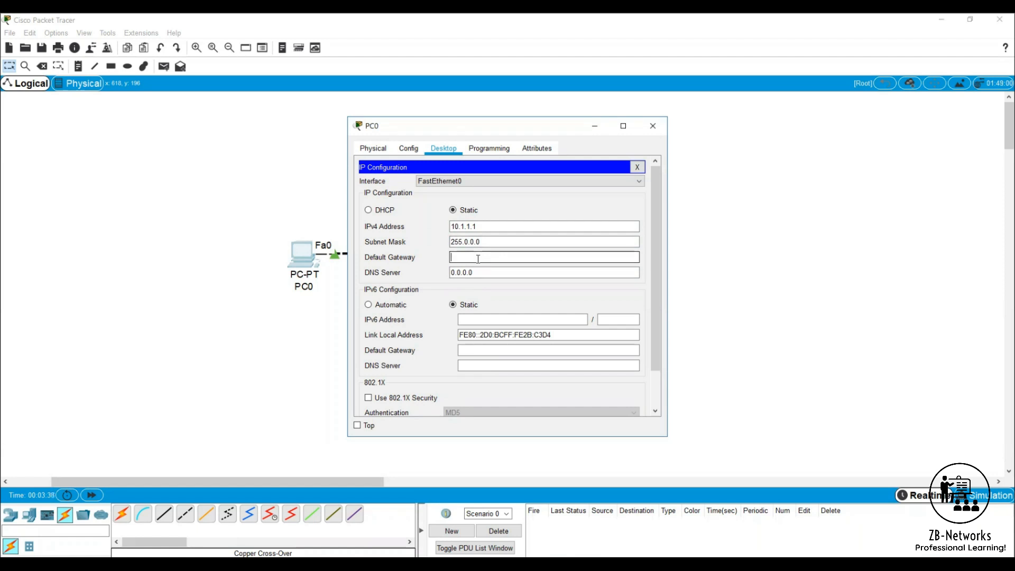
text(0.0)
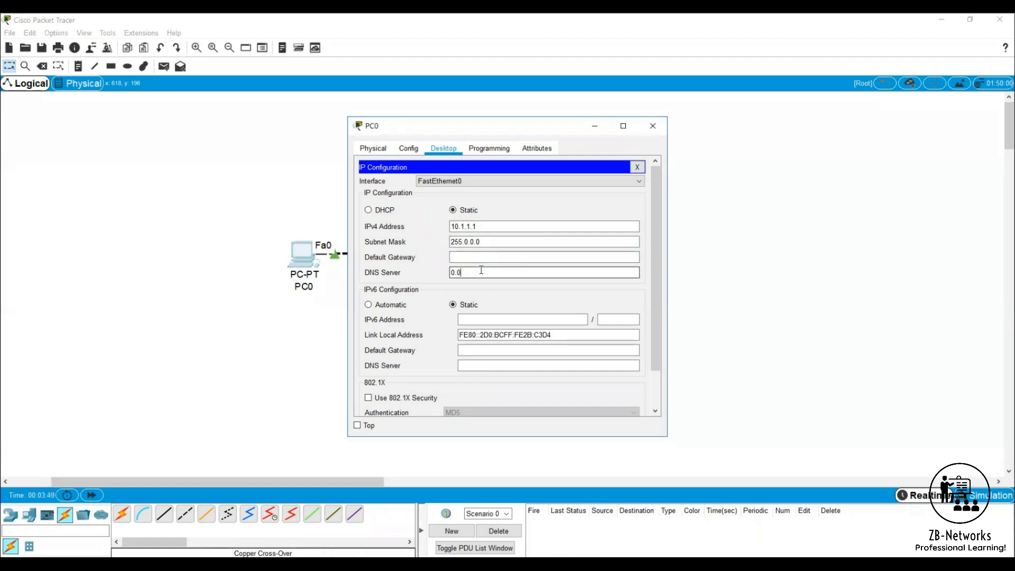
key(BackSpace)
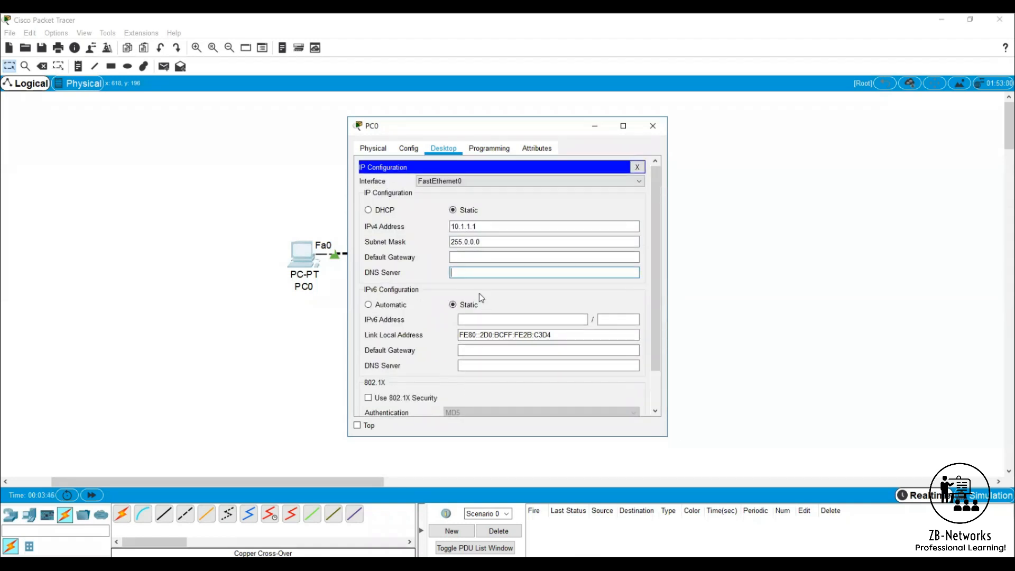
click(492, 241)
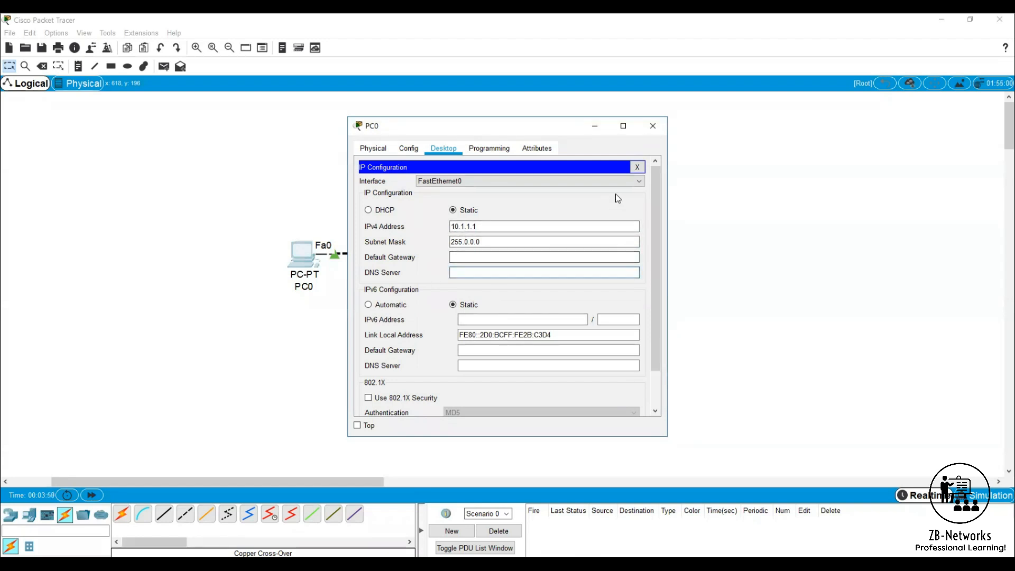
scroll(down, 3)
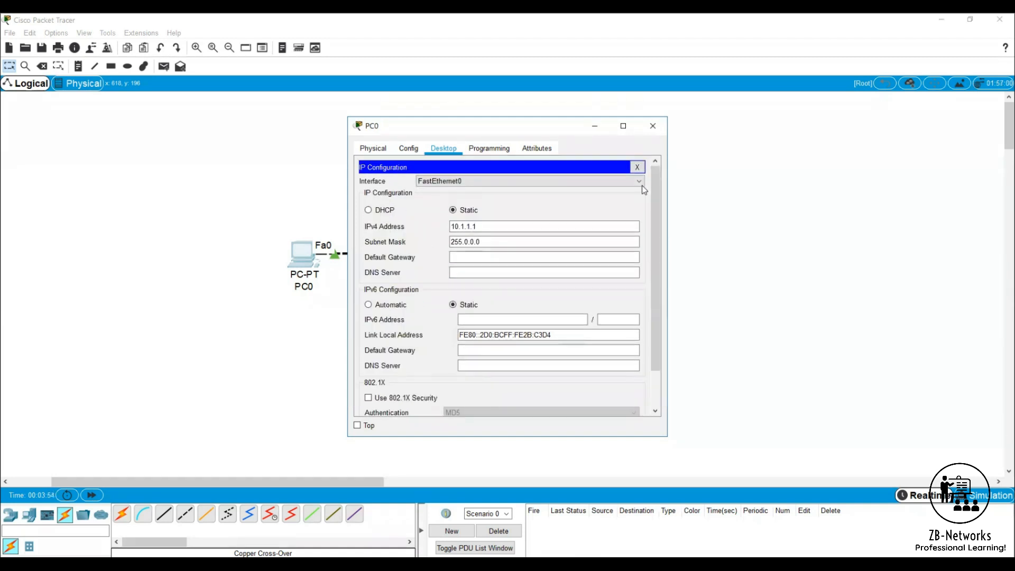
click(636, 167)
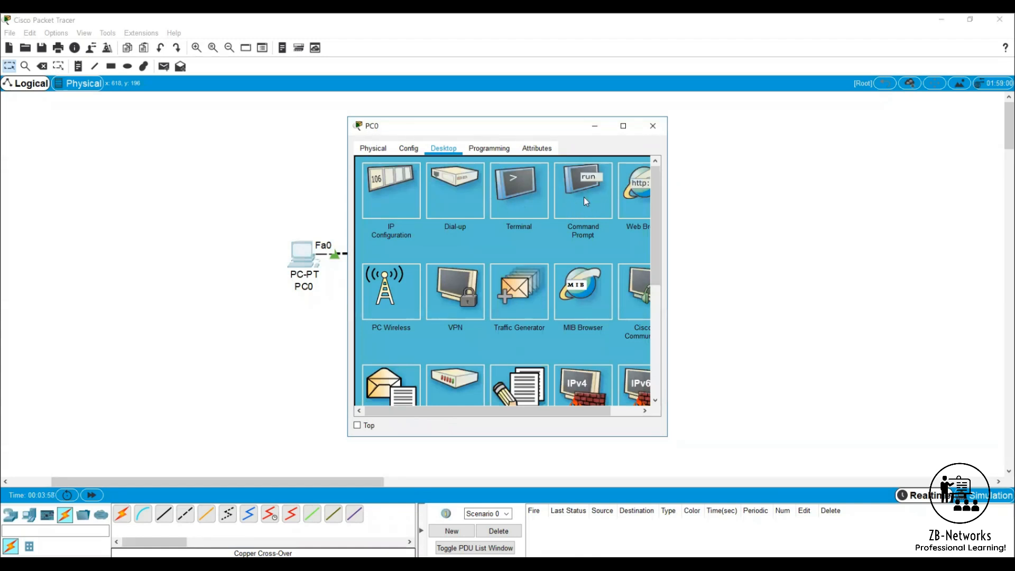
Run ipconfig on PC0 to confirm 10.1.1.1 / 255.0.0.0, then bring up PC1's device window
click(582, 189)
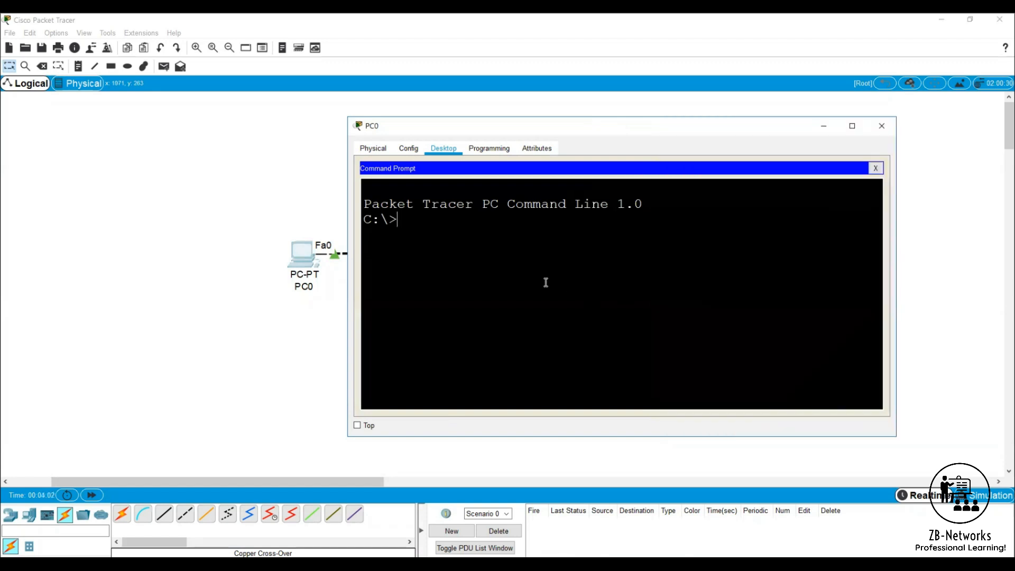
text(ipconfig)
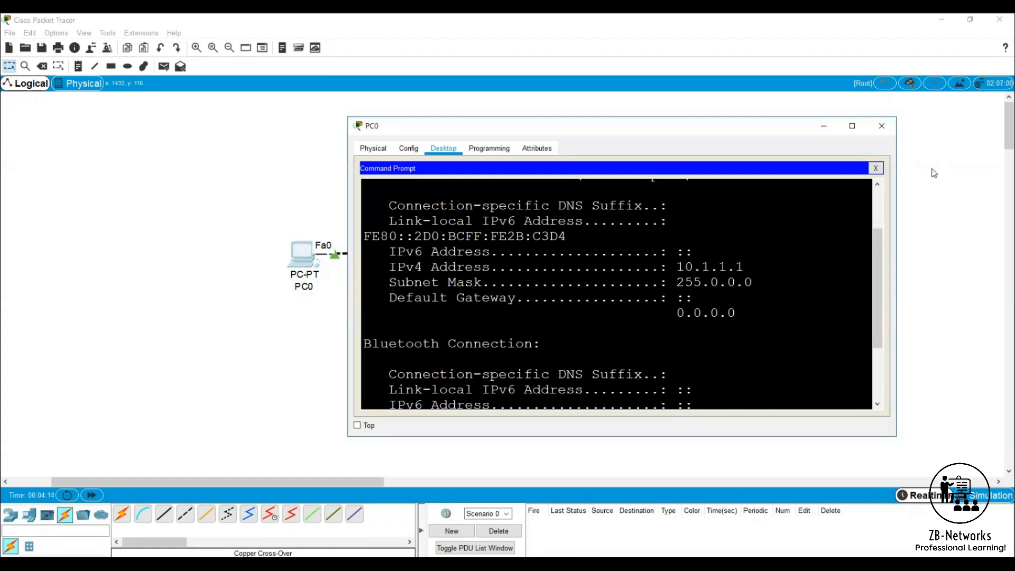
click(875, 168)
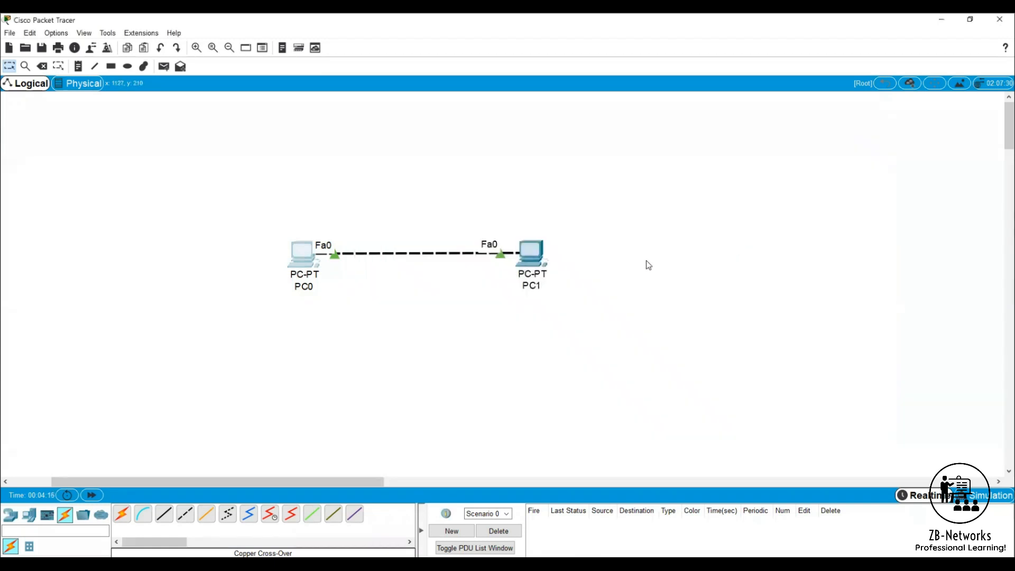
double_click(531, 255)
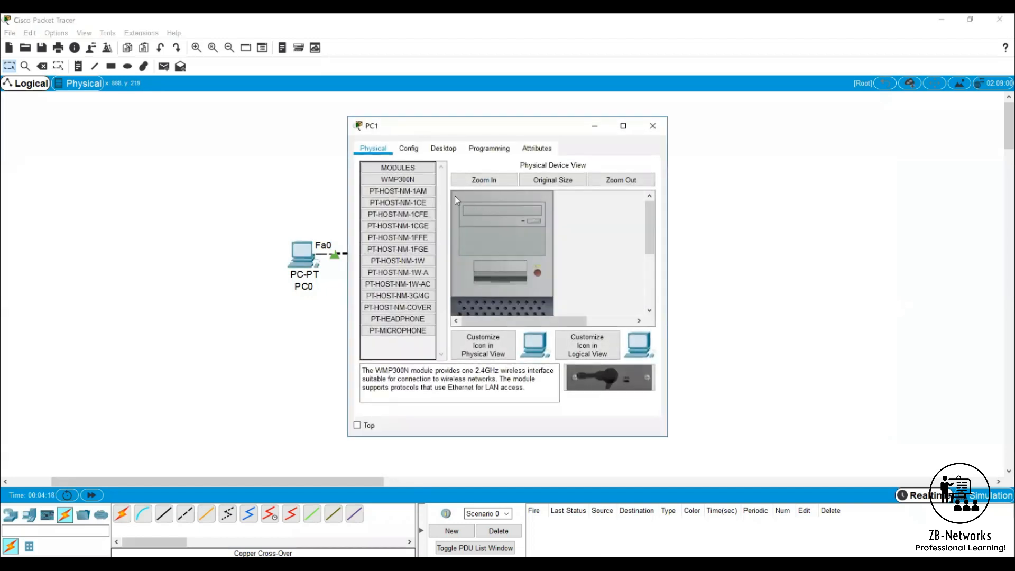
mouse_move(518, 281)
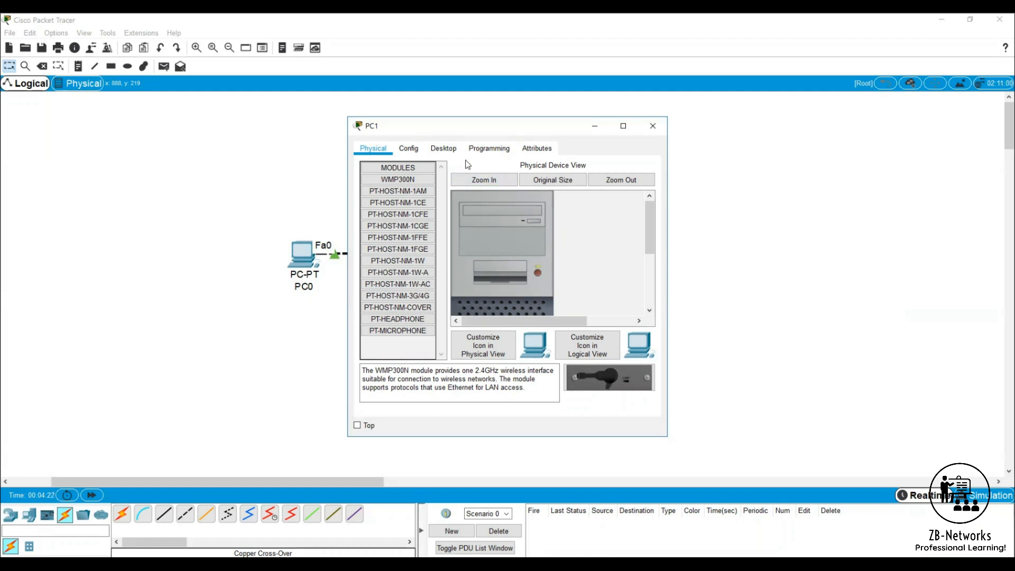
Set PC1's static IPv4 address to 10.1.1.2 with the default 255.0.0.0 mask
click(443, 148)
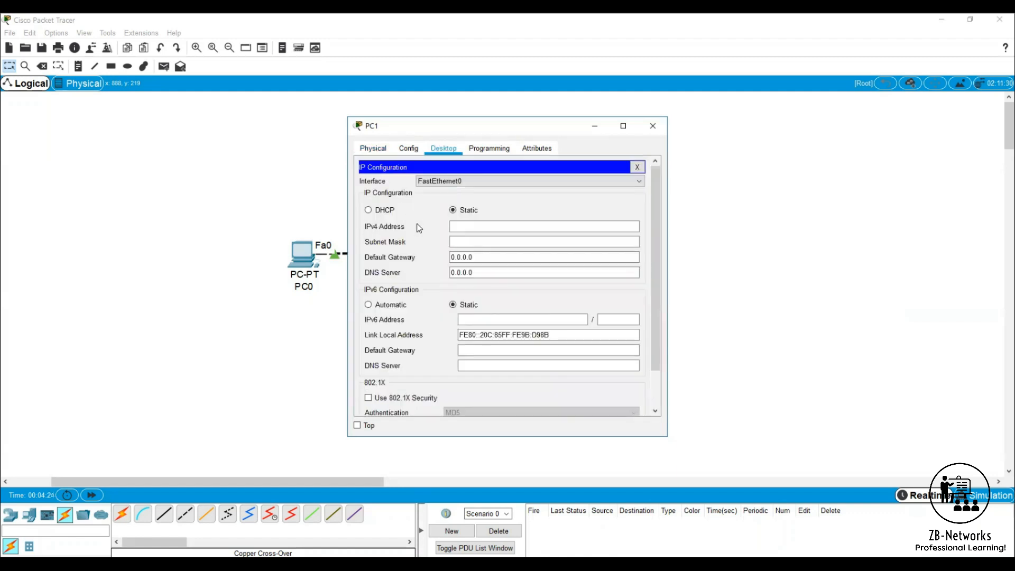
text(10.1.1.2)
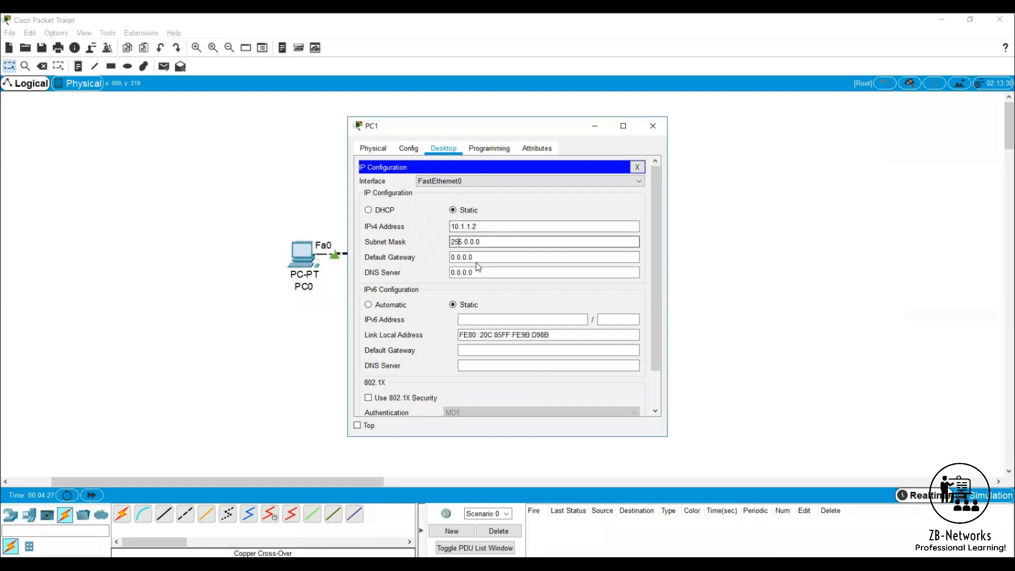
click(544, 257)
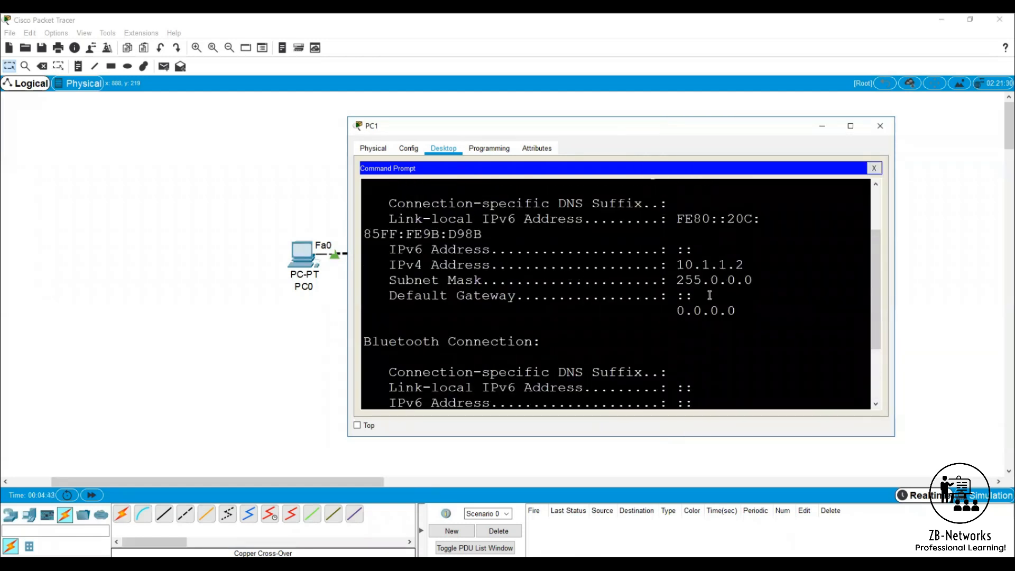
Run ipconfig /all on PC1 and highlight its physical address 000C.859B.D98B
text(ip)
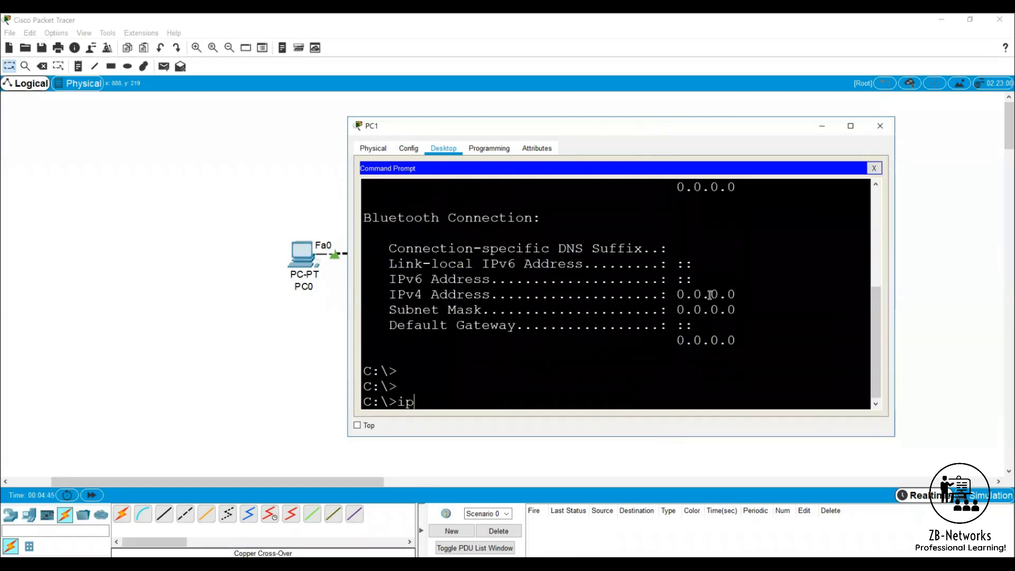
text(config /all)
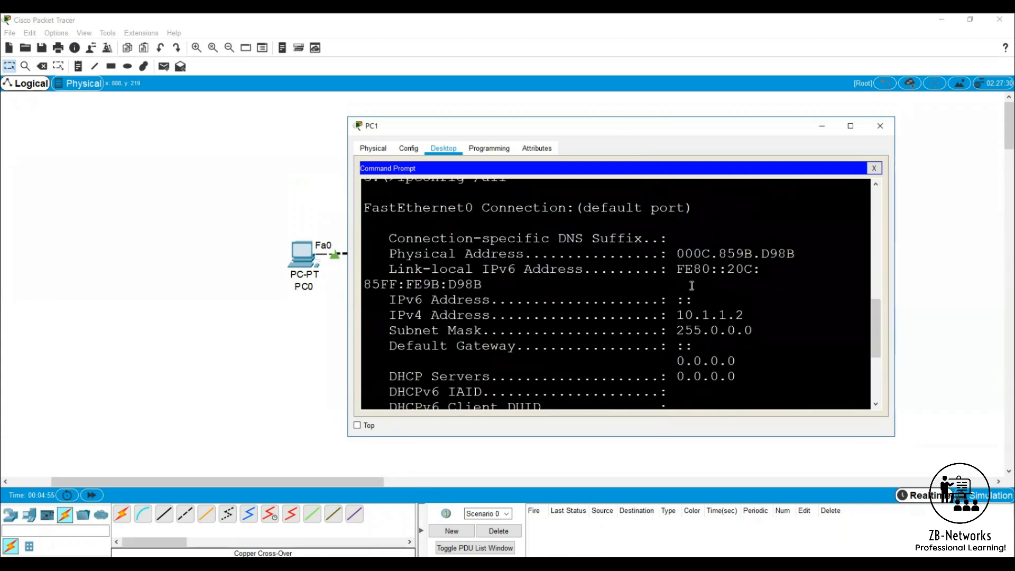
drag(676, 253, 794, 253)
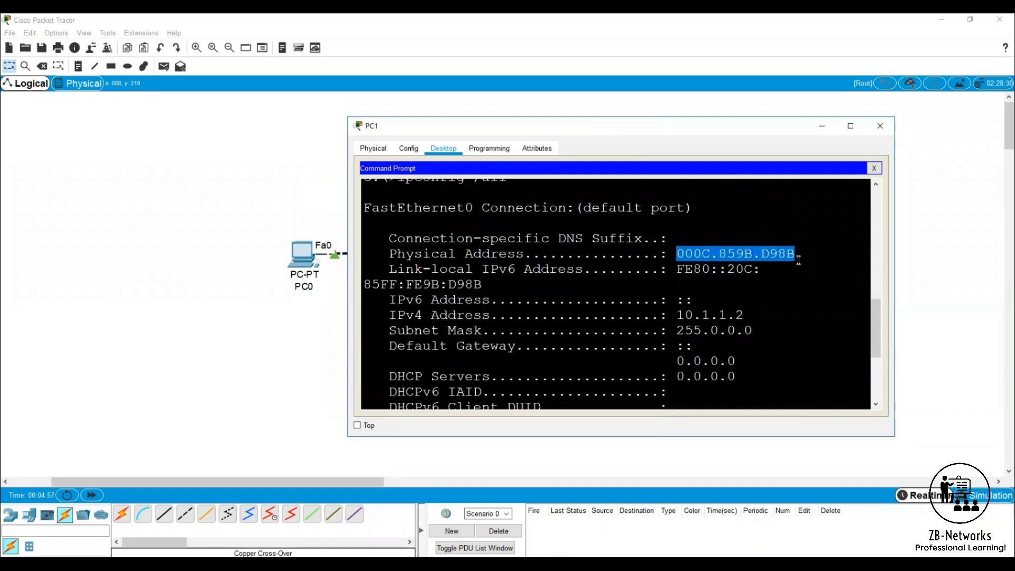
mouse_move(827, 161)
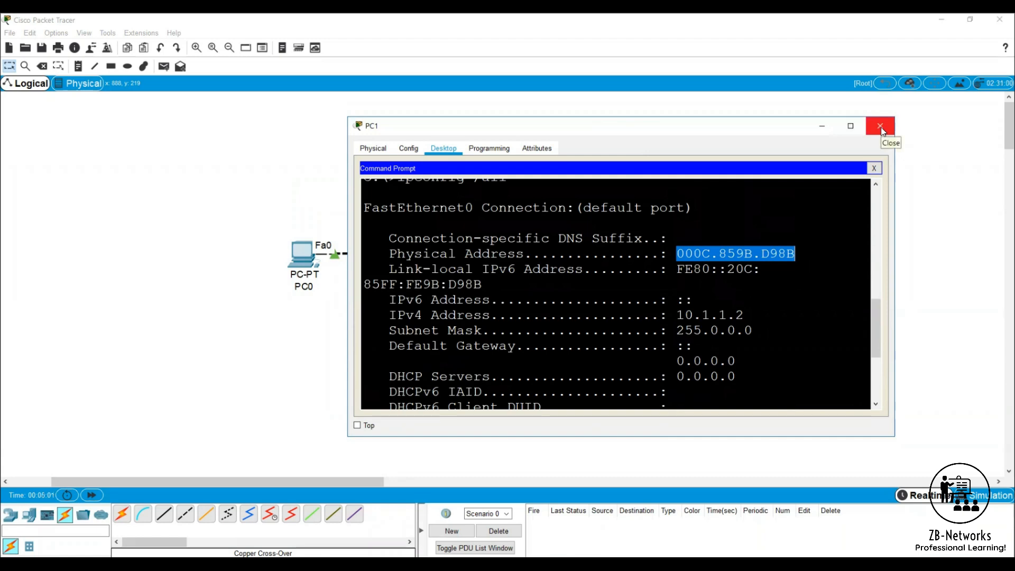
click(880, 126)
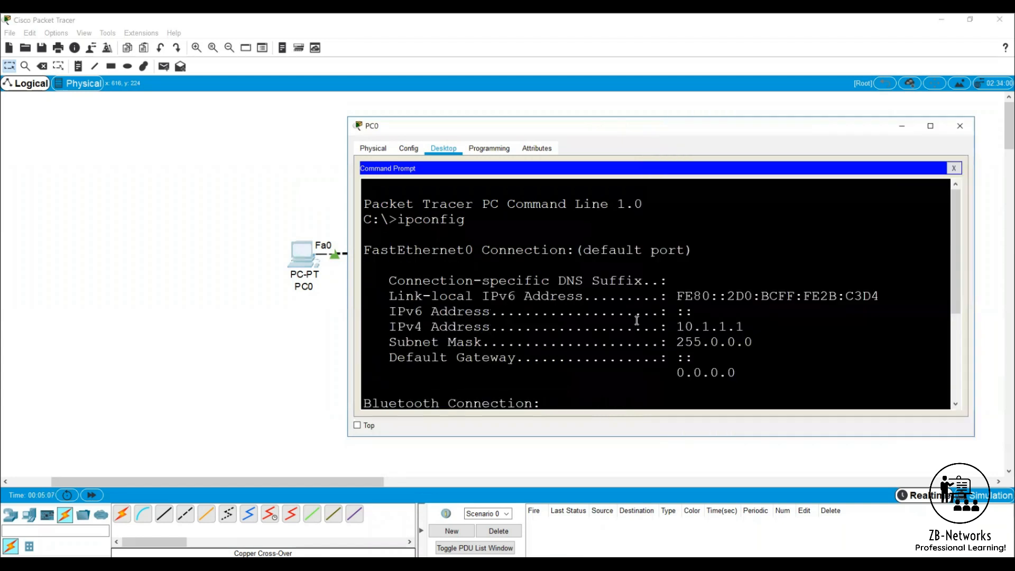
On PC0 run ipconfig /all and arp -a (no entries), then start a ping to 10.1.1.2
text(ipco)
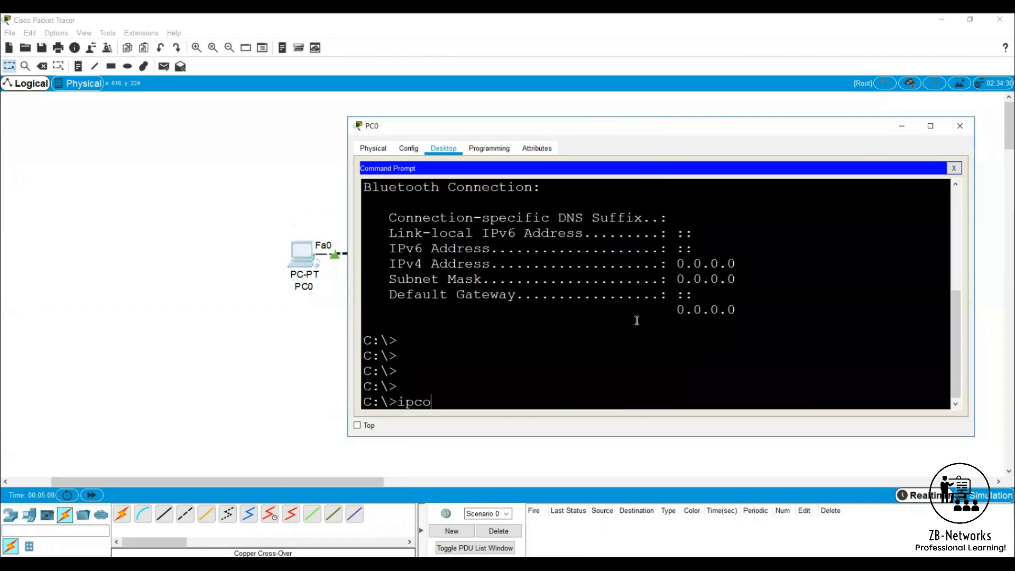
text(nfig /all)
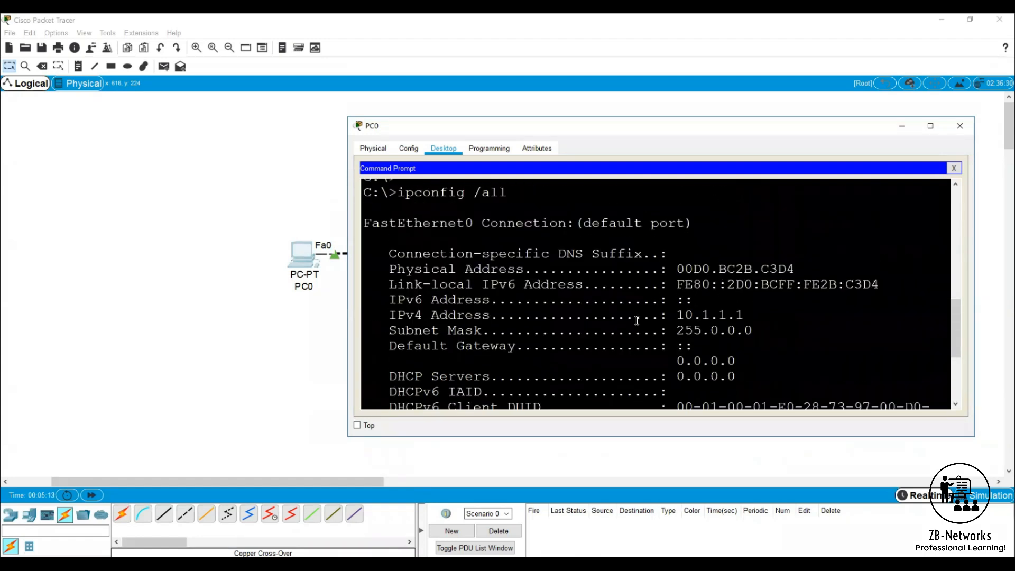
double_click(777, 269)
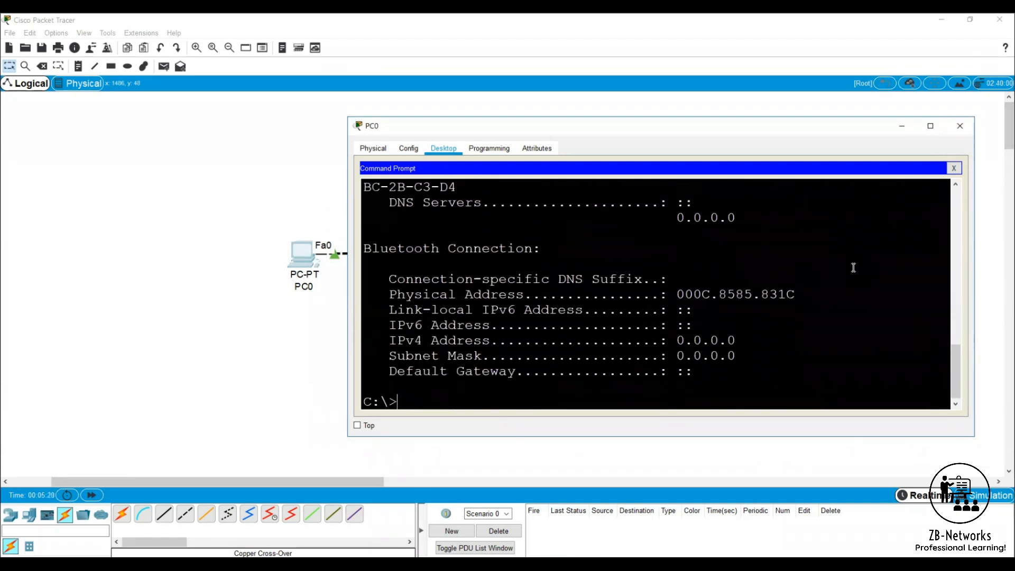
text(arp -)
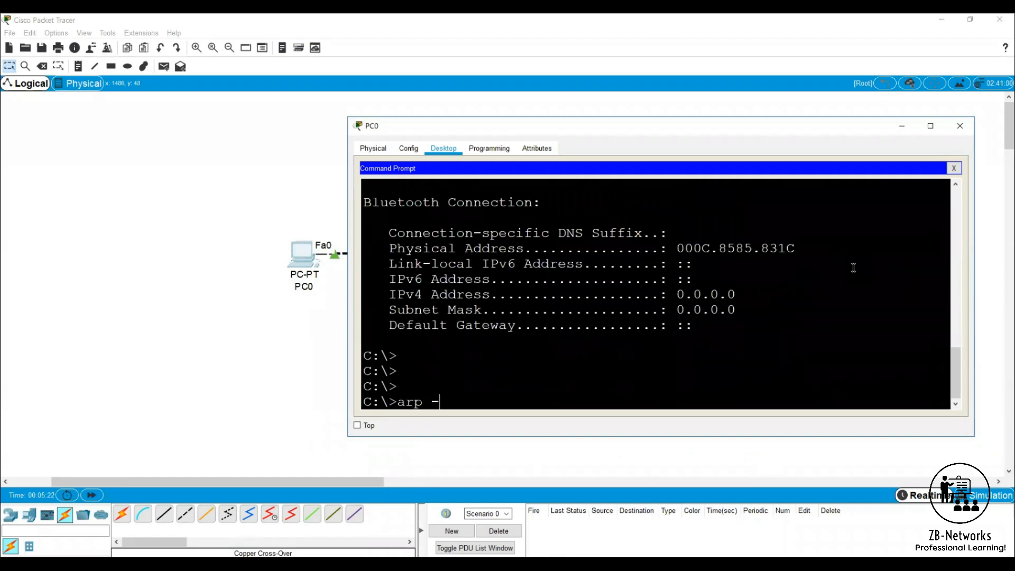
text(a)
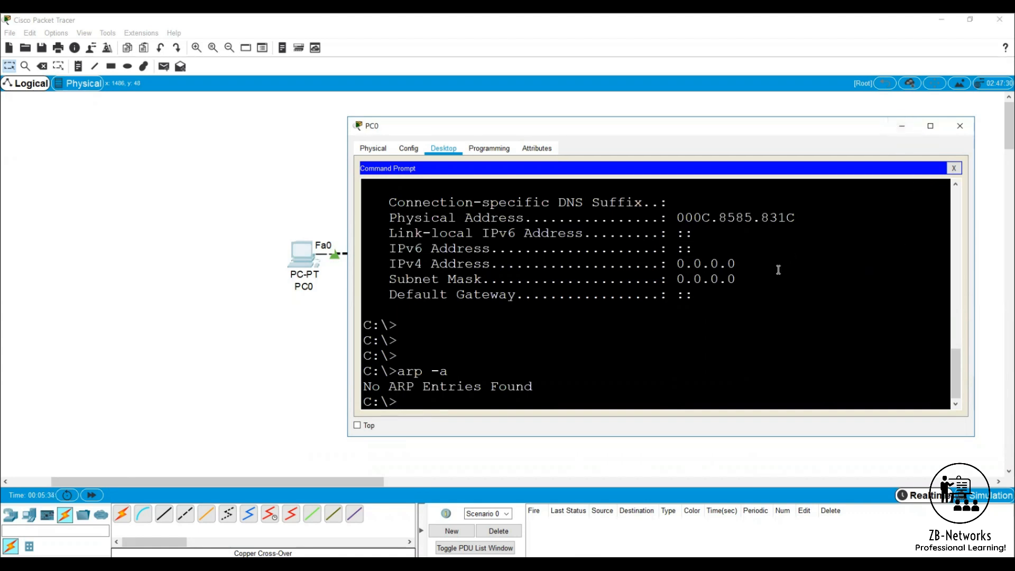
text(ping 10.1.1.2)
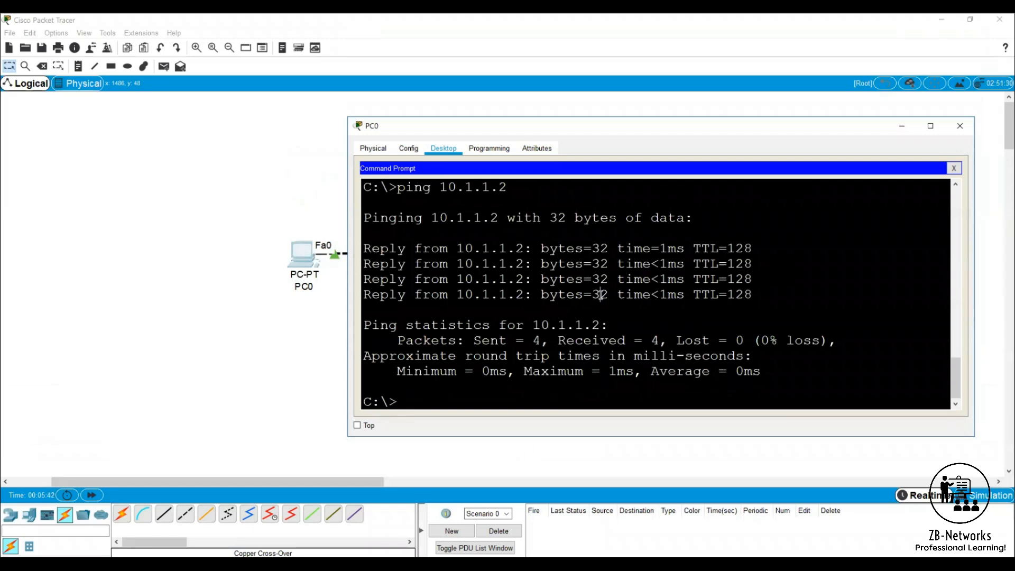
Run ping 10.1.1.2 from PC0's command prompt and review the four replies with 0% loss
double_click(597, 279)
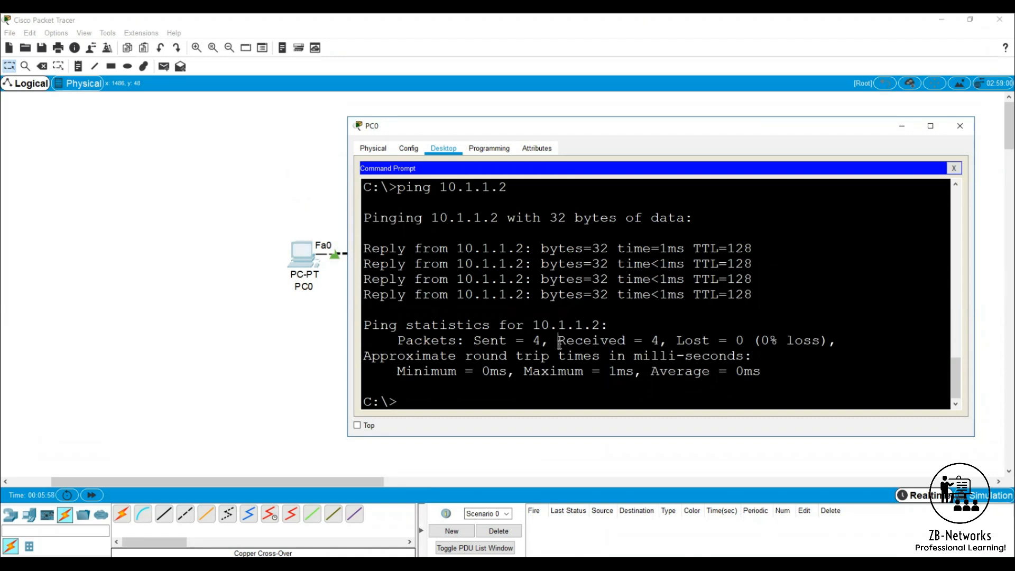
double_click(491, 340)
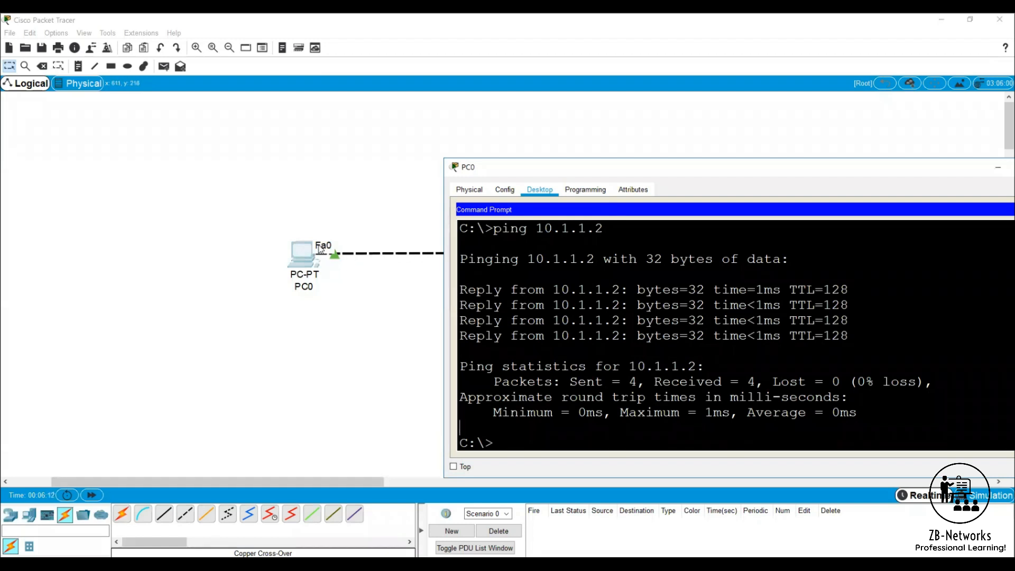
mouse_move(573, 248)
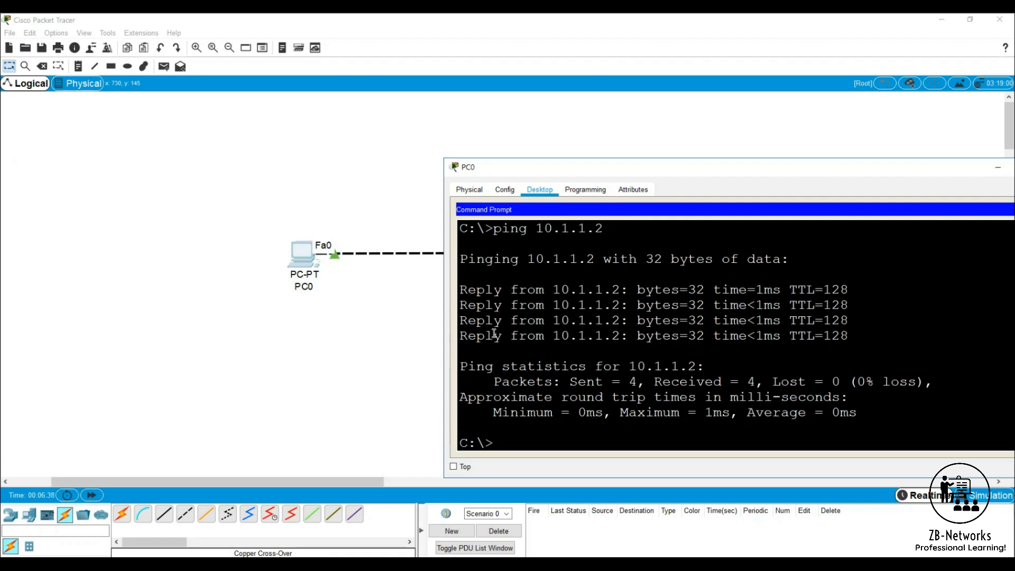
drag(460, 290, 564, 290)
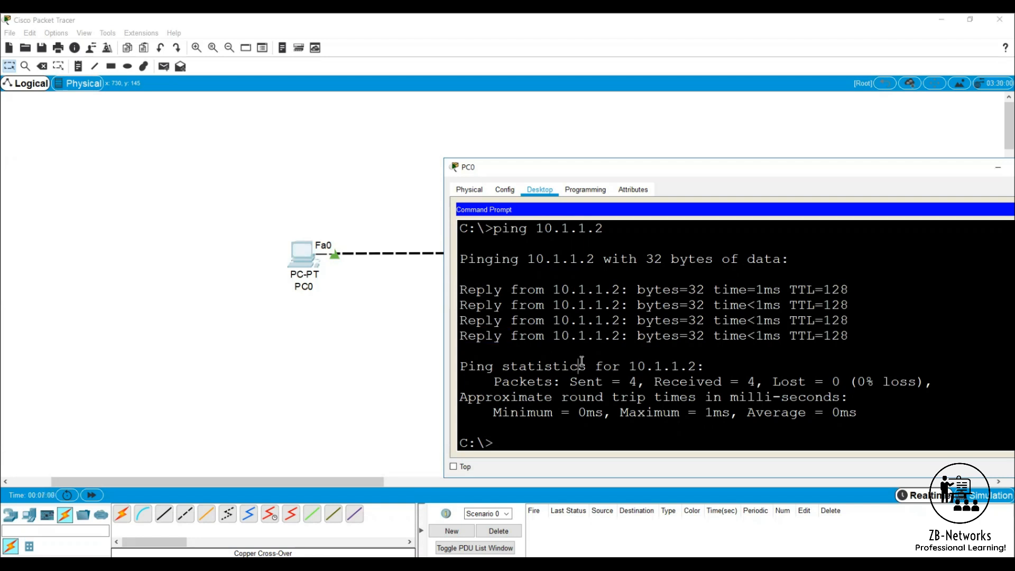
Rerun arp -a on PC0 to see 10.1.1.2 listed as dynamic, then hide PC0's window
text(arp -a)
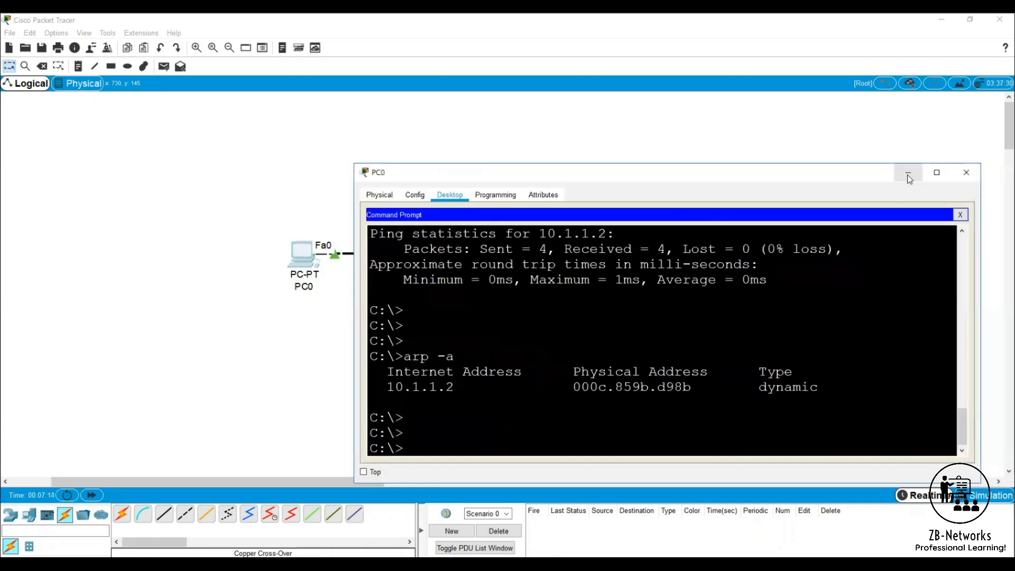
click(907, 173)
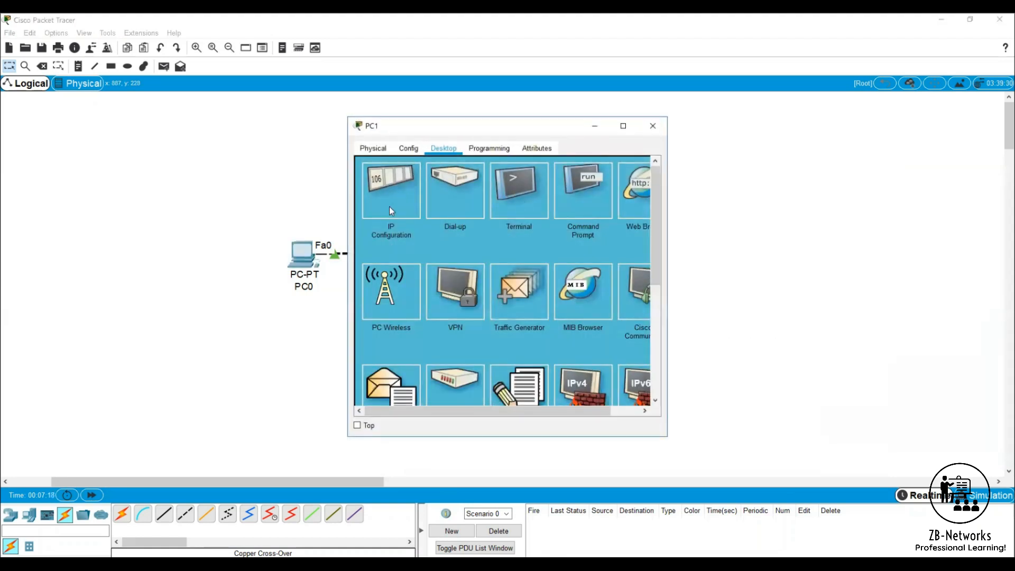
Set PC1's IPv4 address to 20.1.1.1 in IP Configuration and apply it
click(390, 189)
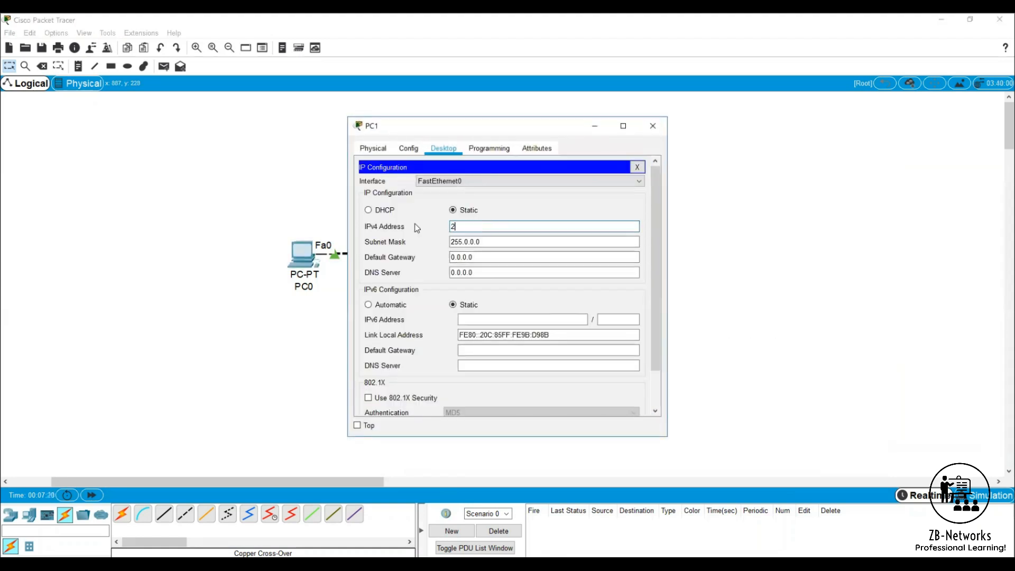
text(0.1.1.1)
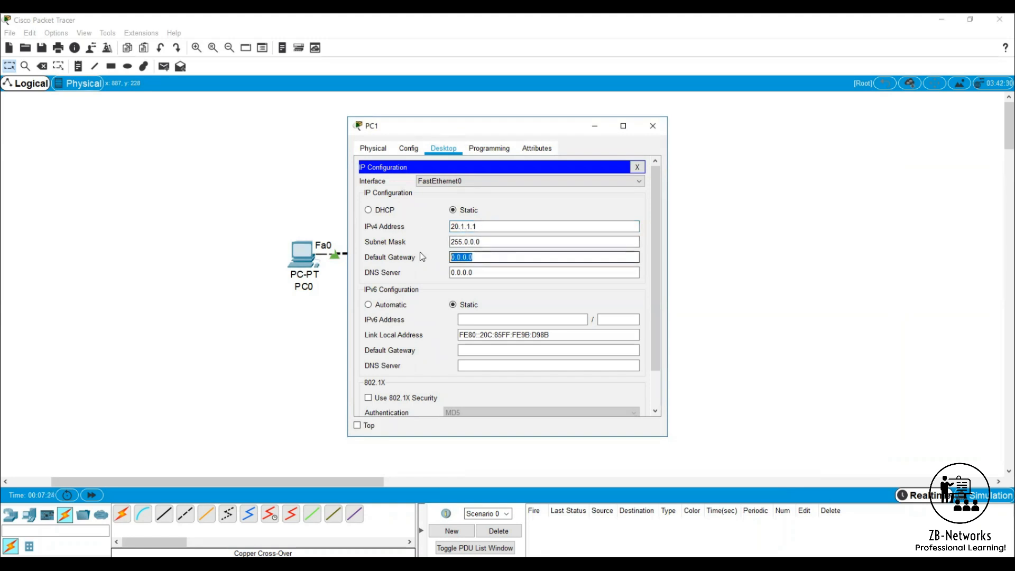
click(635, 167)
text(ipconfig)
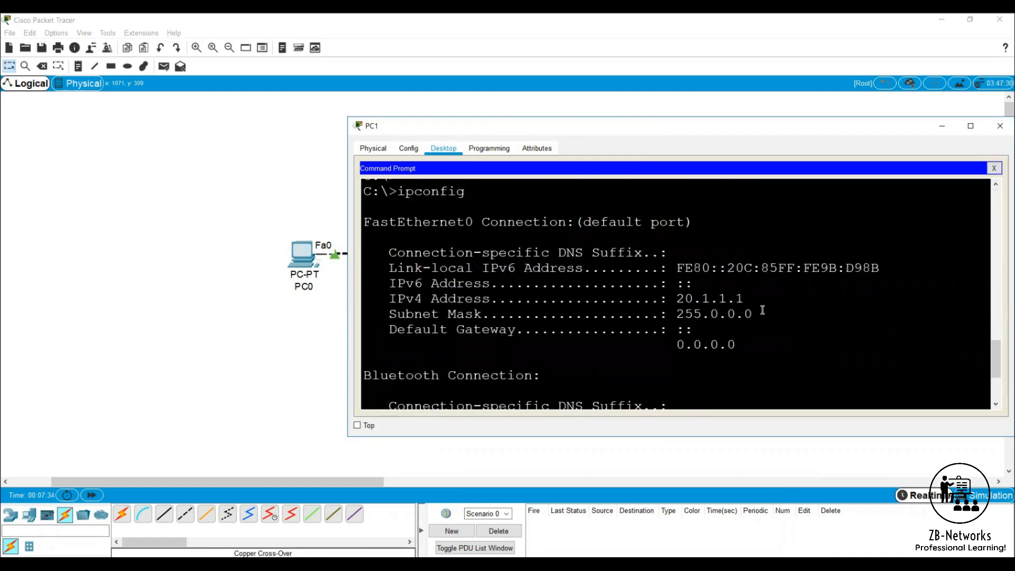
Reopen PC0's window with its command prompt showing
double_click(708, 298)
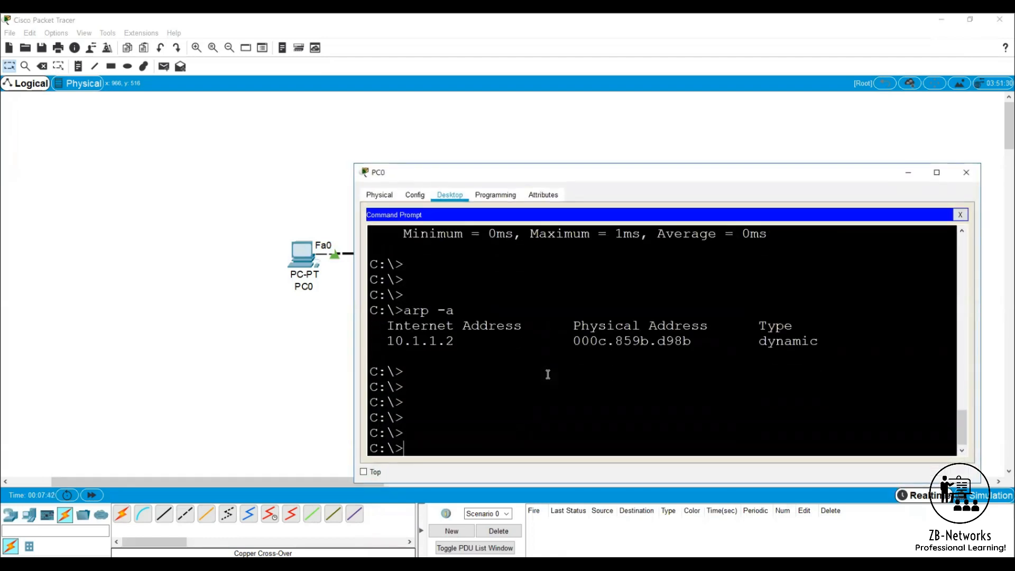
Ping 20.1.1.1 from PC0, see the requests time out, then close PC0's window
text(ping 20.1.11.1)
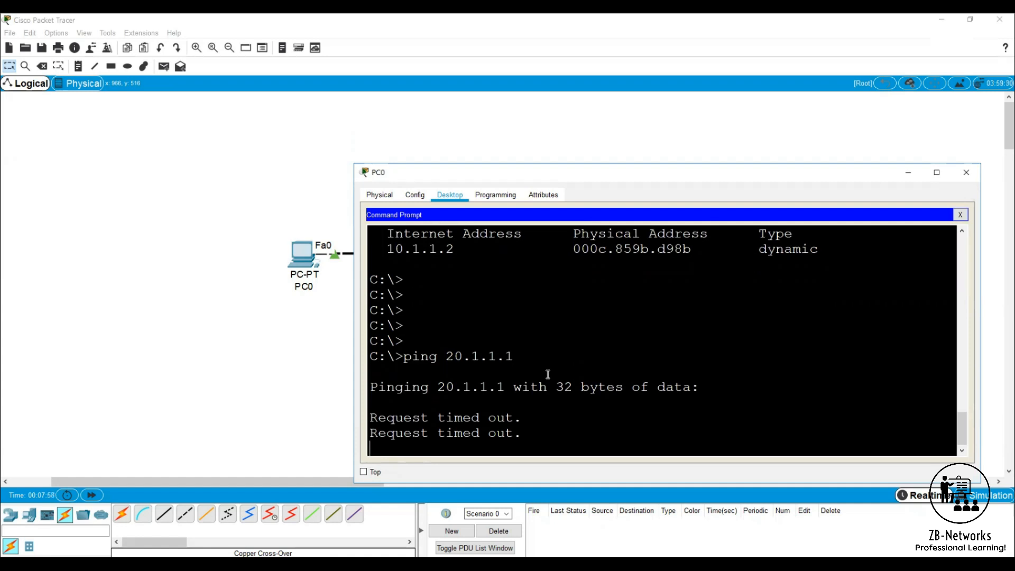
mouse_move(966, 173)
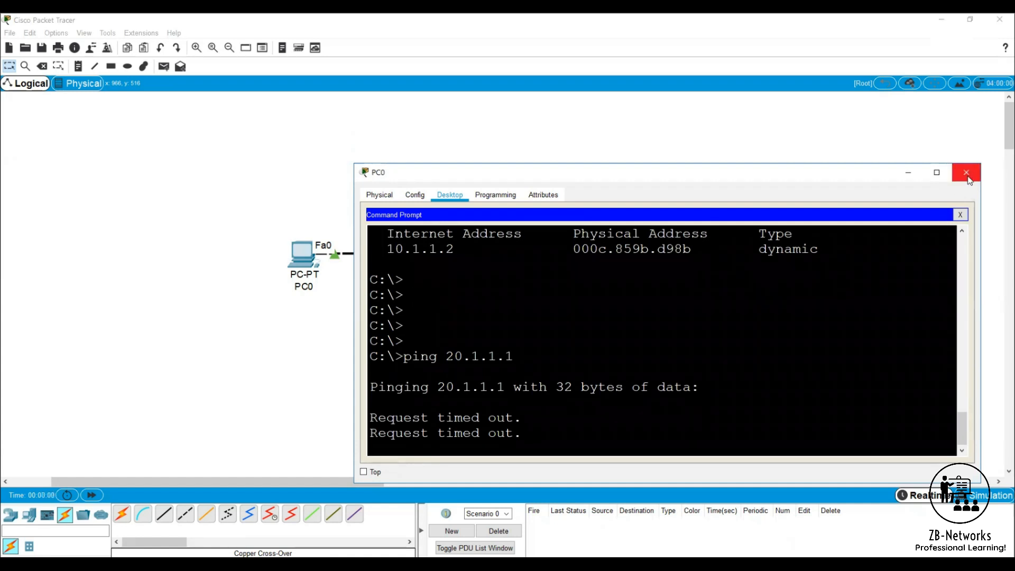
click(965, 172)
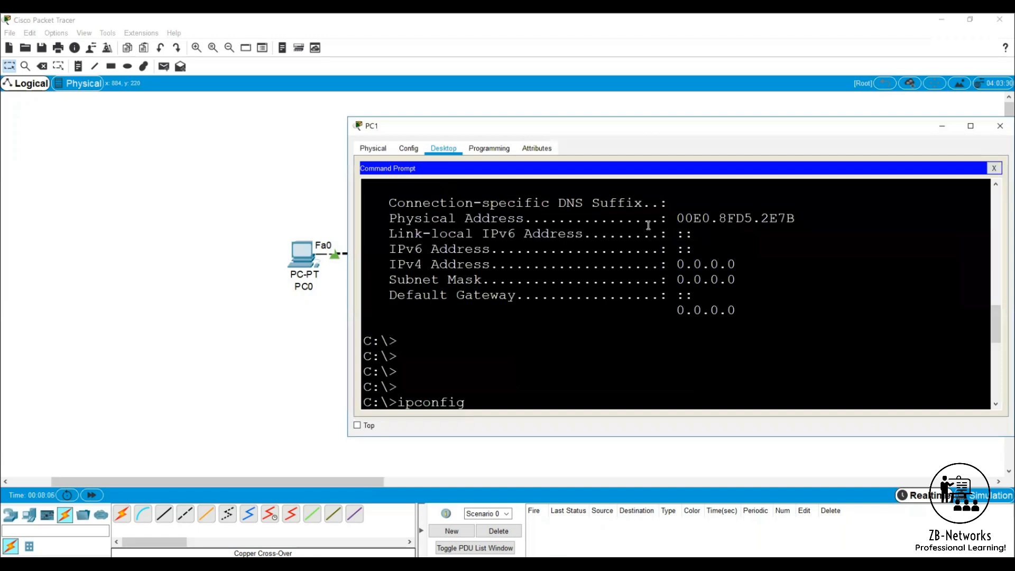
Set PC1's IPv4 address back to 10.1.1.2 in IP Configuration and close the settings
click(992, 168)
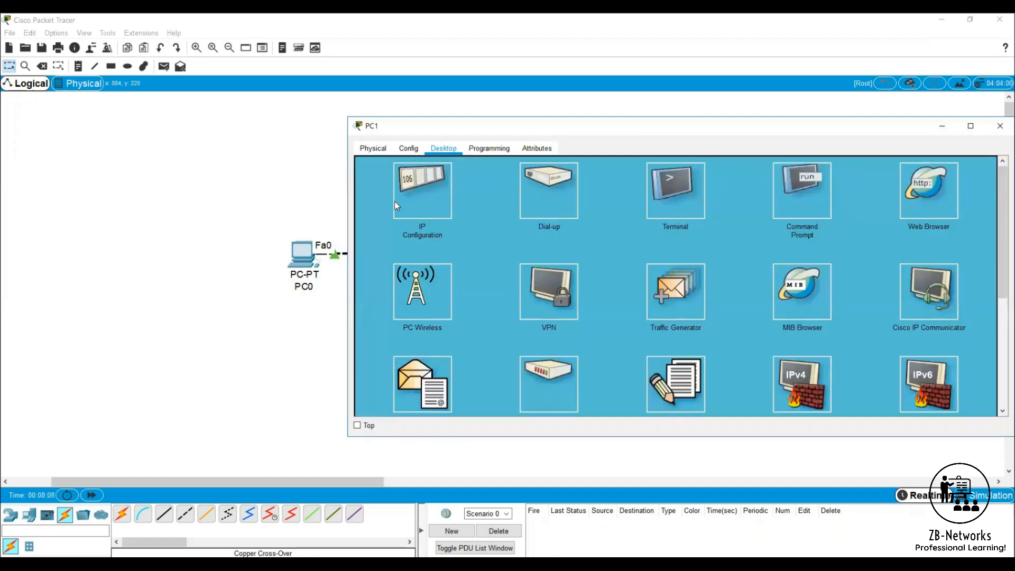
click(422, 189)
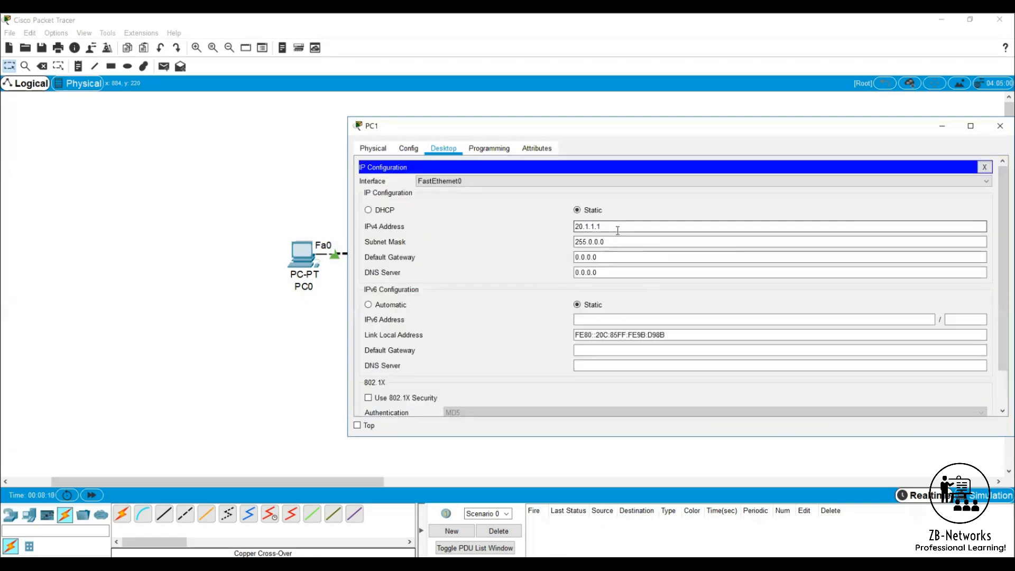
text(10.1.1.)
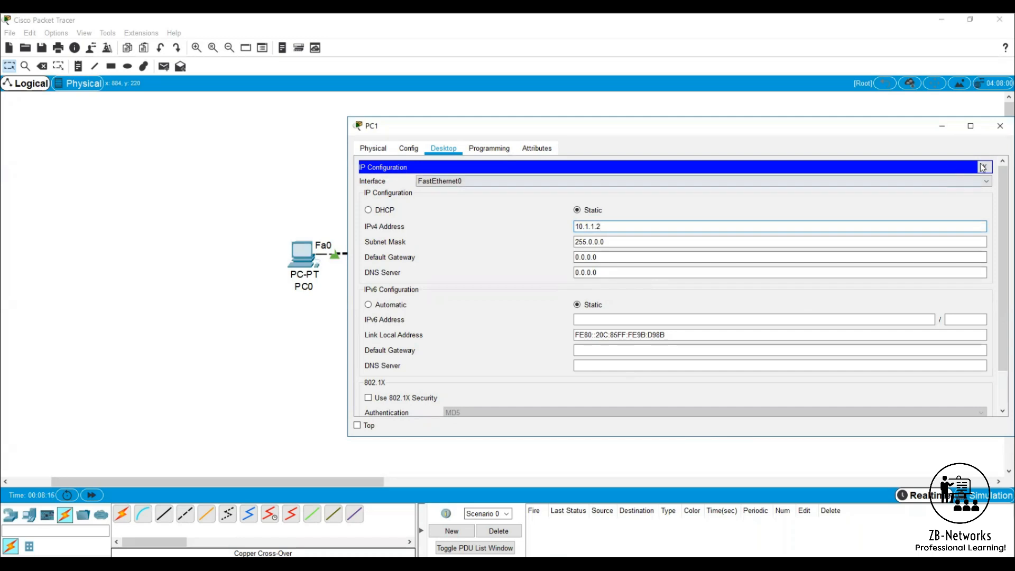
click(982, 167)
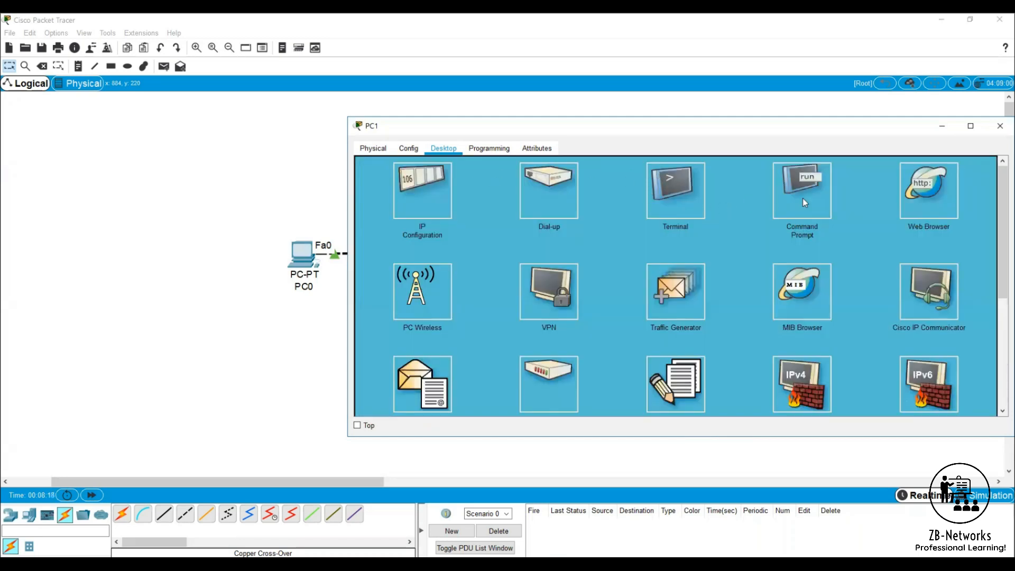
Bring up PC1's command prompt to ping 10.1.1.1
click(800, 190)
text(ping 10.1.1.1)
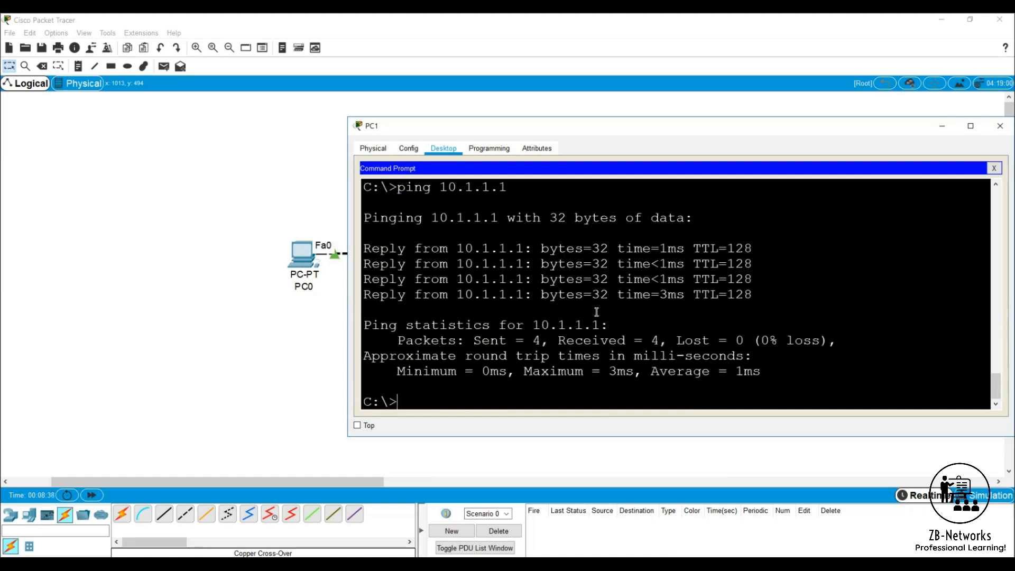
mouse_move(961, 326)
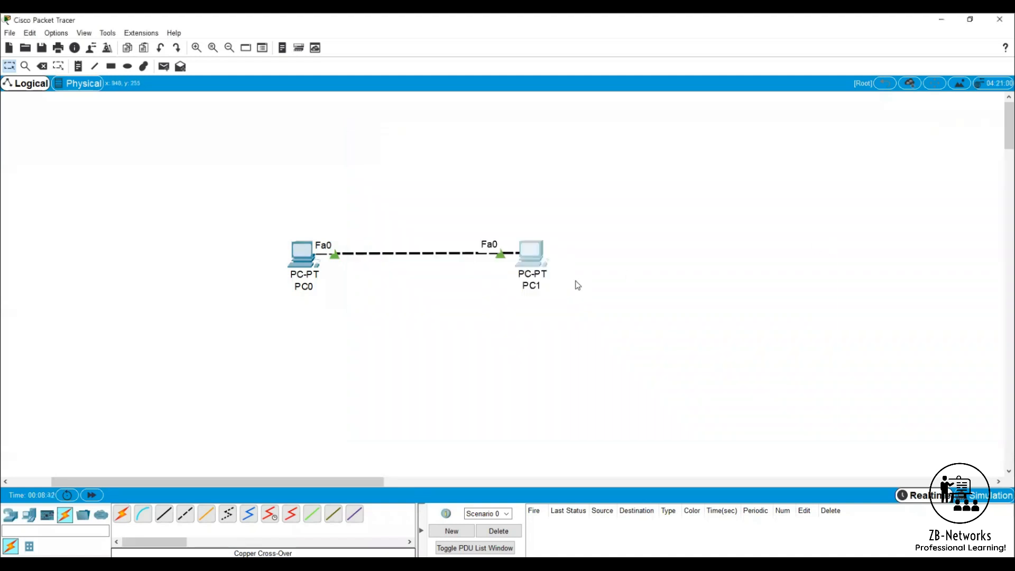
mouse_move(527, 371)
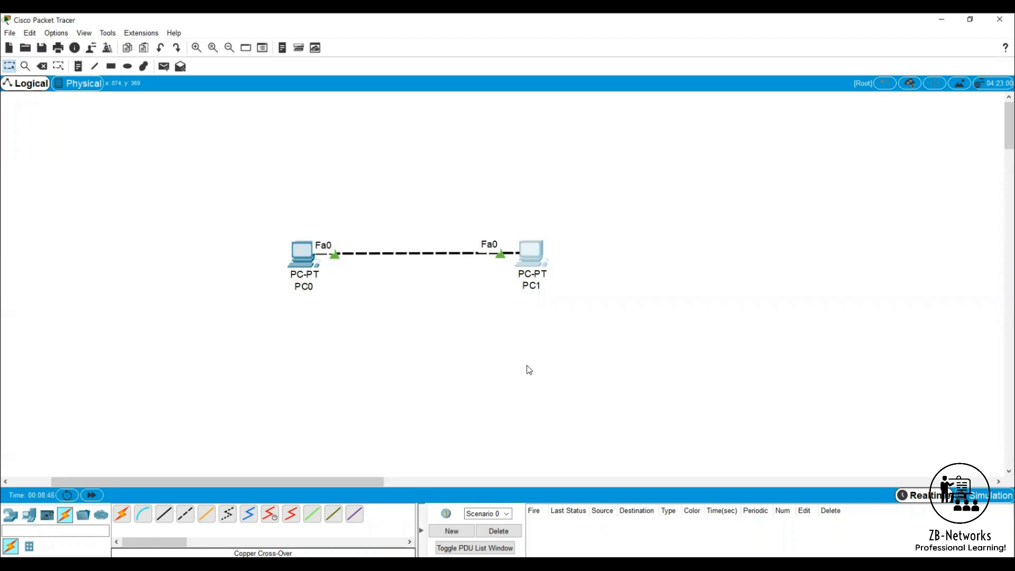
mouse_move(467, 402)
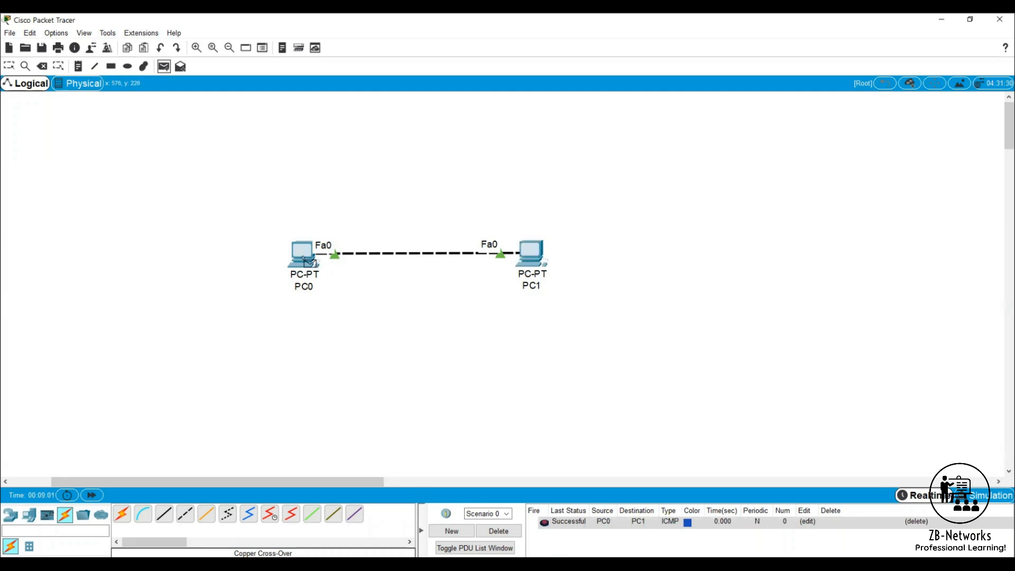
mouse_move(284, 218)
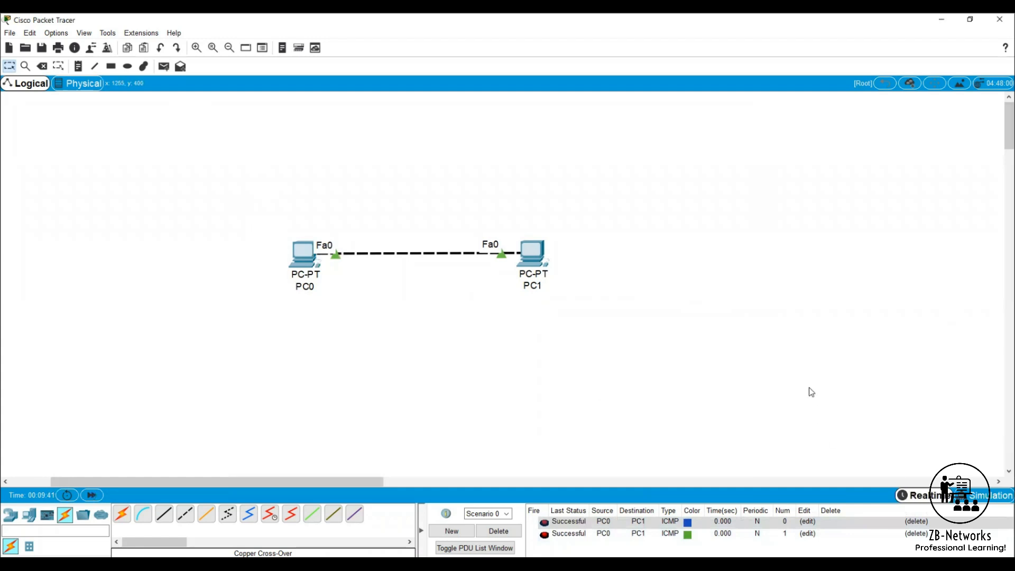
mouse_move(431, 328)
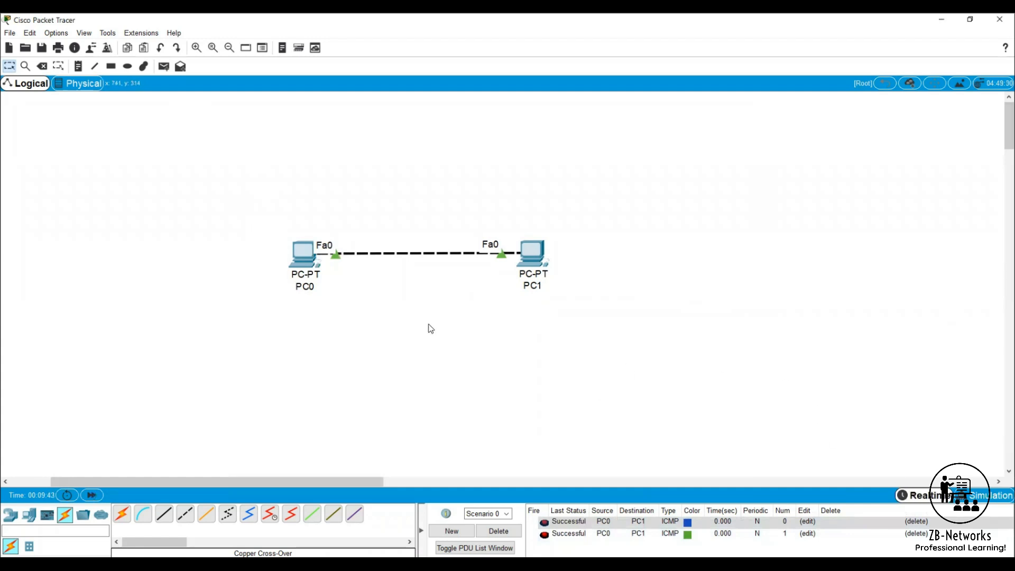
mouse_move(390, 279)
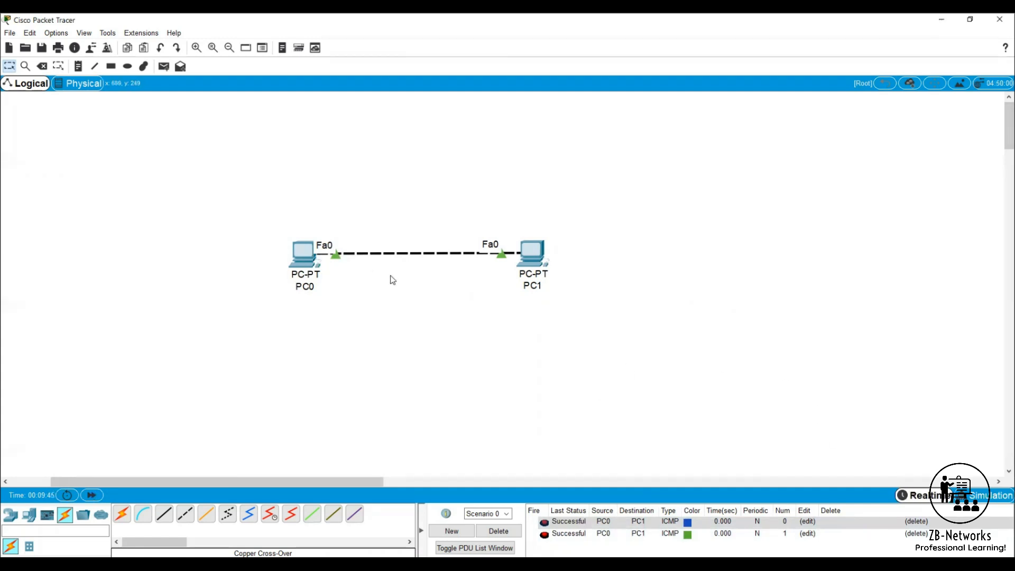